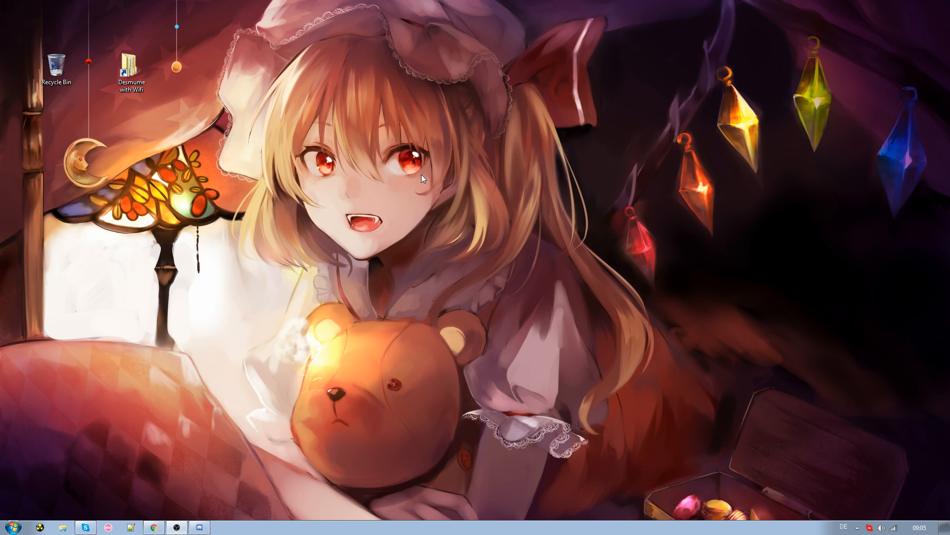
mouse_move(447, 156)
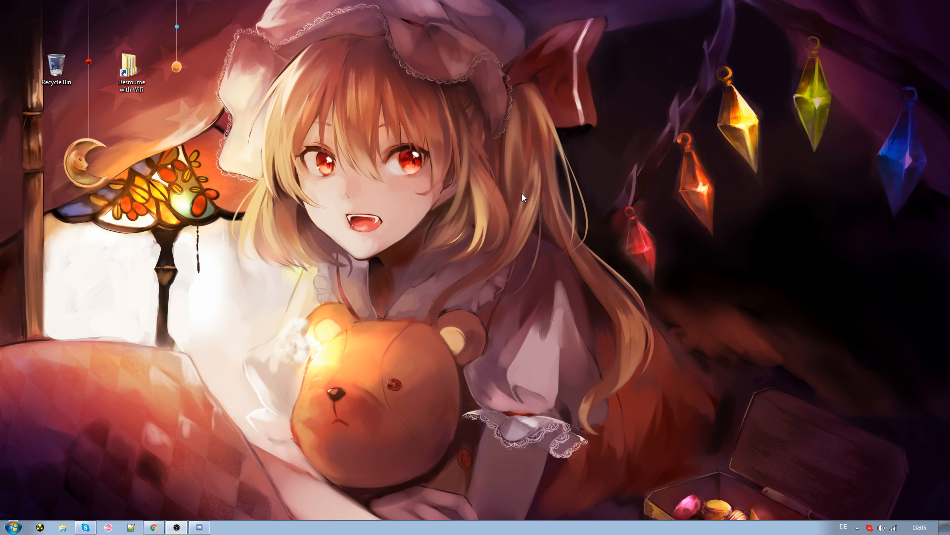
mouse_move(525, 195)
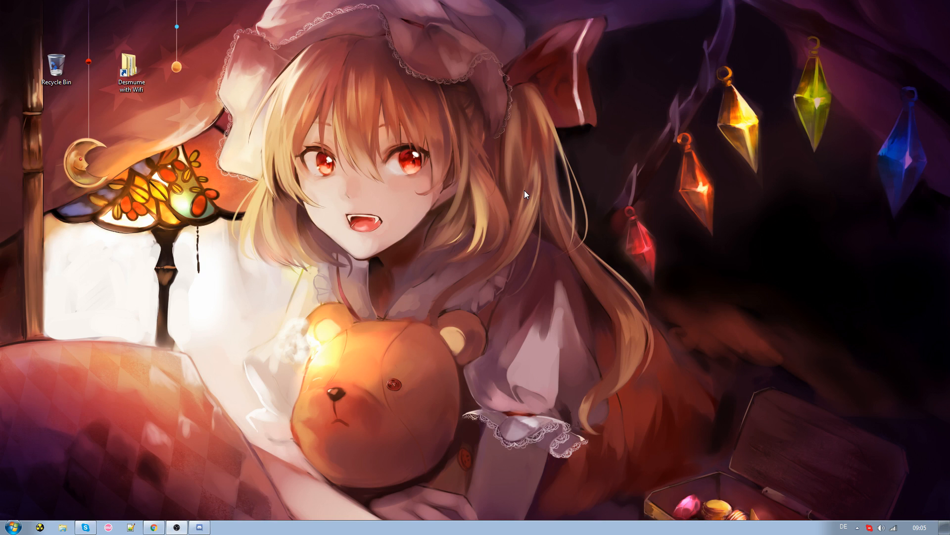
mouse_move(515, 160)
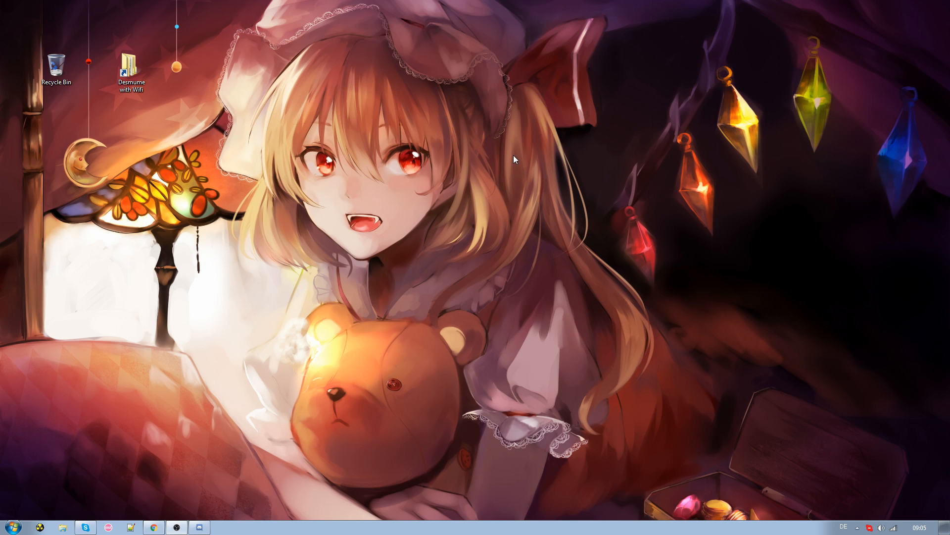
mouse_move(510, 185)
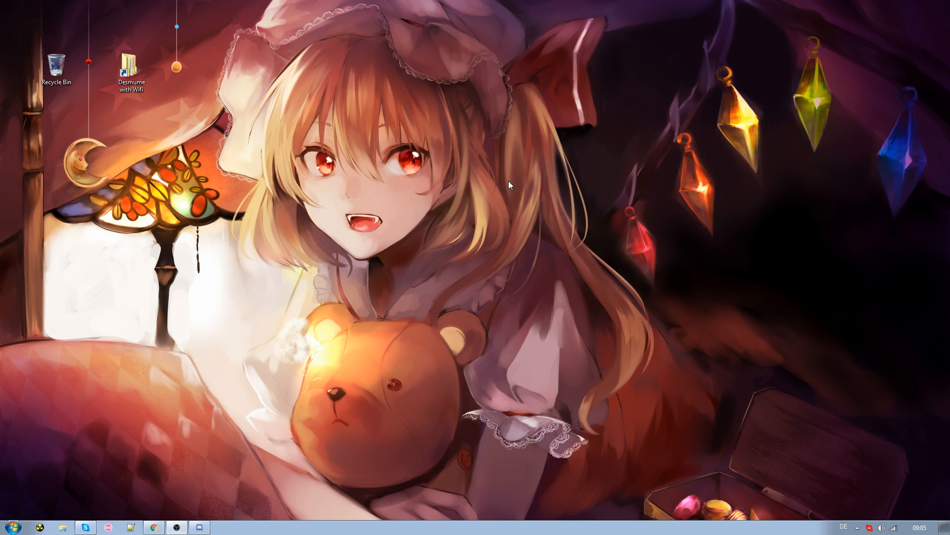
mouse_move(479, 206)
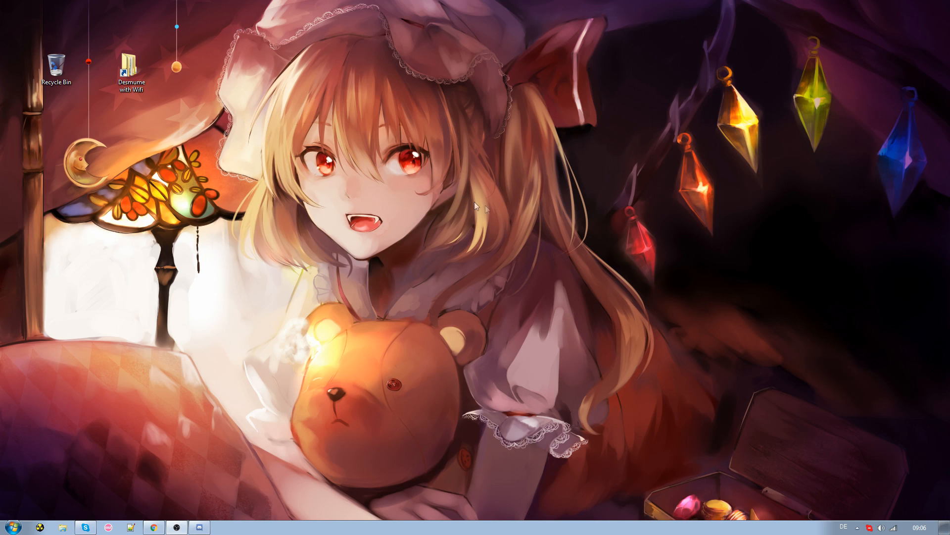
mouse_move(379, 154)
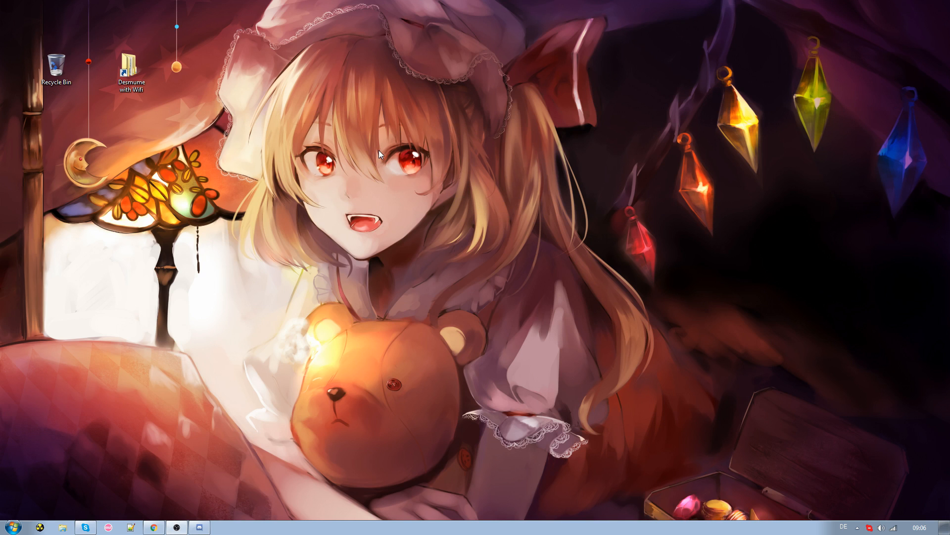
Navigate into the Desmume with Wifi folder and then the DeSmuME Wi-fi folder.
double_click(131, 60)
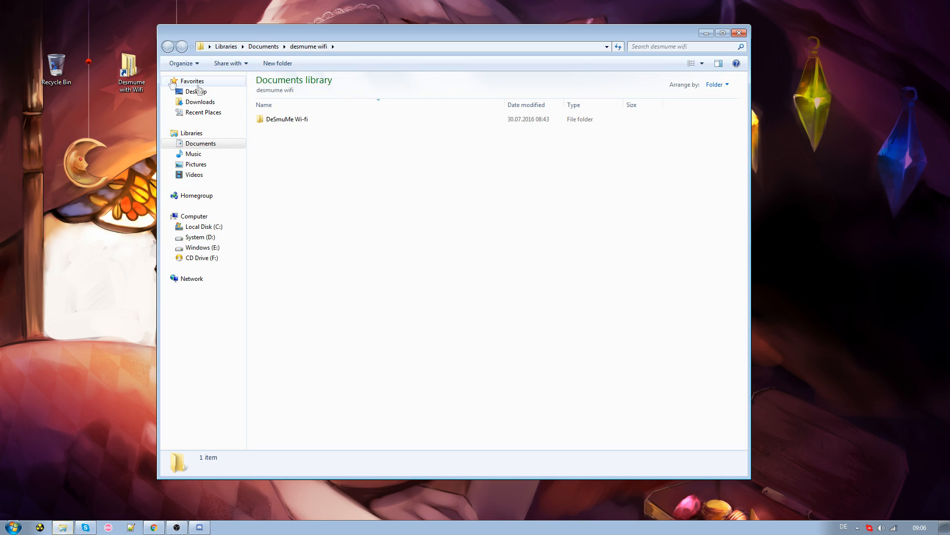
double_click(287, 119)
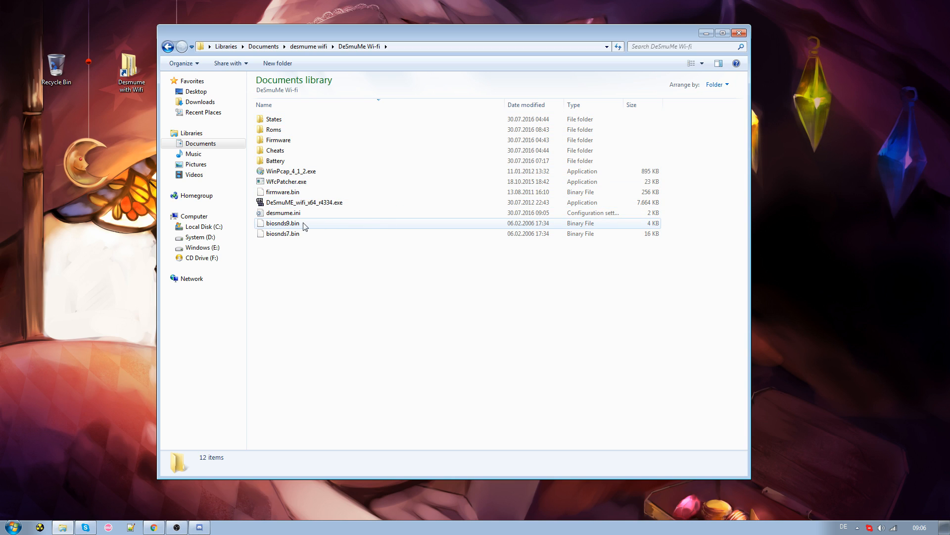
left_click(282, 234)
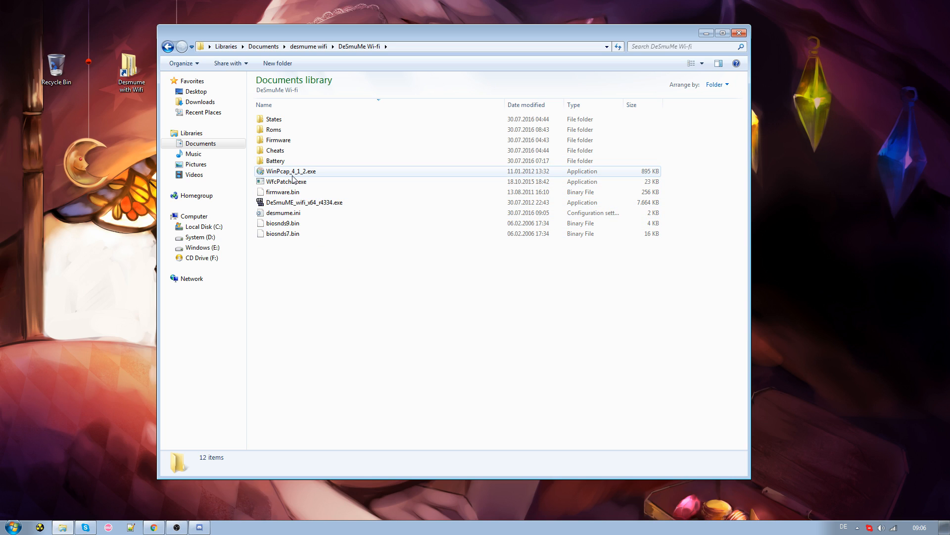
Run WinPcap_4_1_2.exe and dismiss the 'already installed' dialog.
left_click(291, 171)
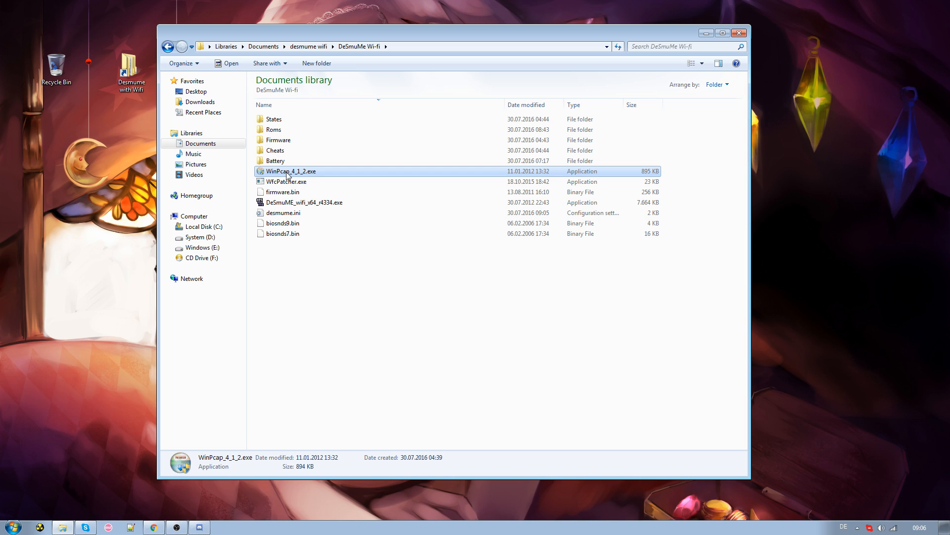
double_click(290, 171)
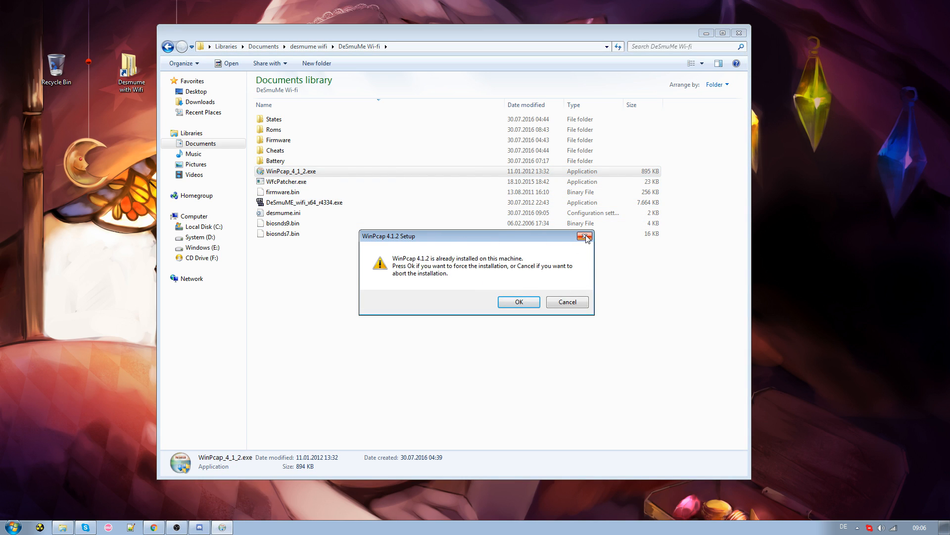
mouse_move(585, 237)
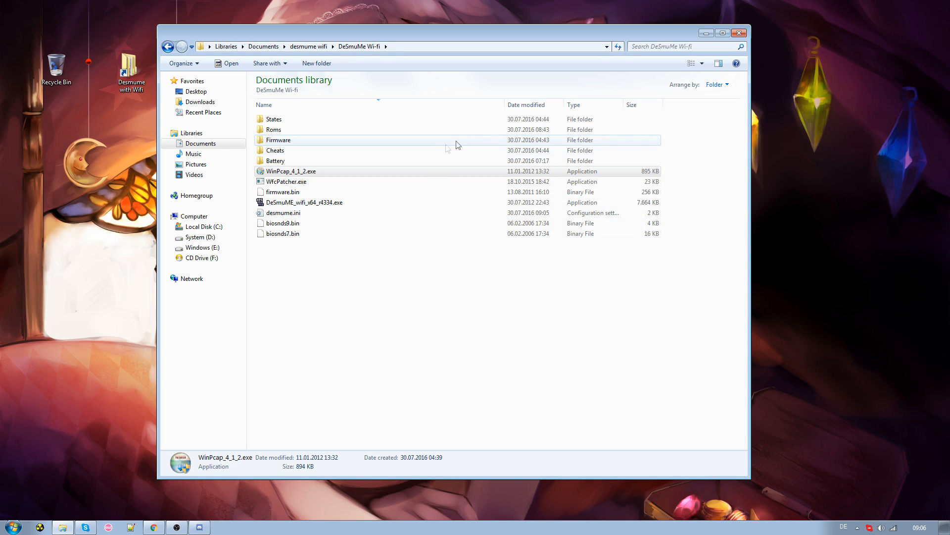
Reach Network Connections via Start > Control Panel > Network and Internet > Change adapter settings.
left_click(11, 525)
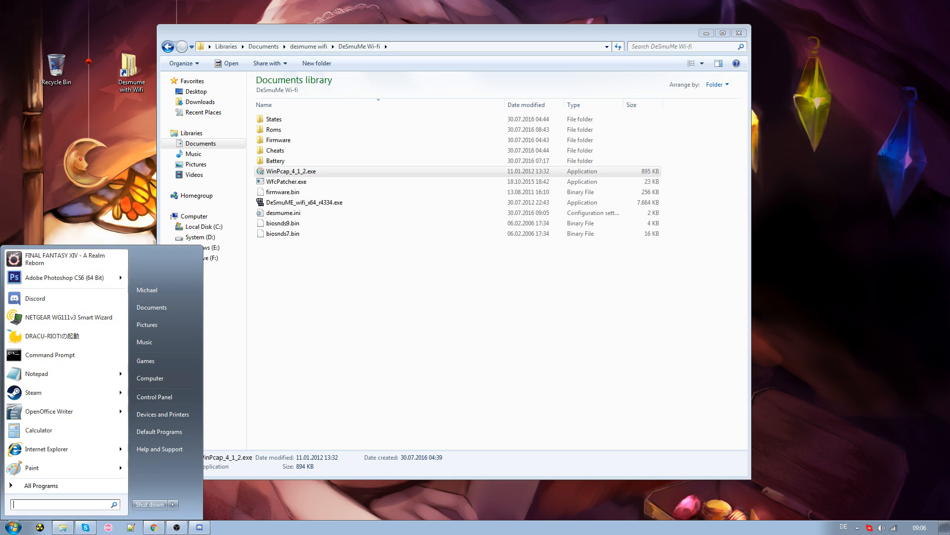
mouse_move(538, 325)
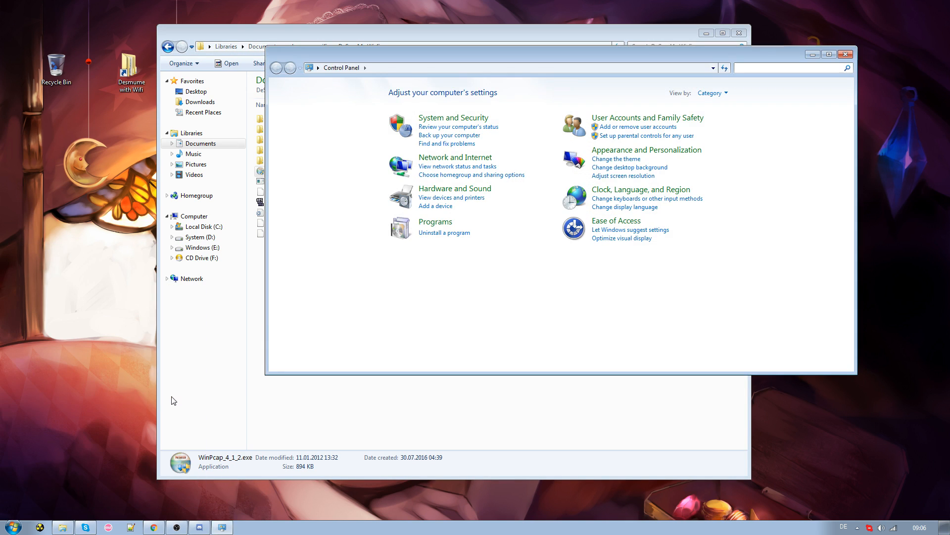
left_click(454, 157)
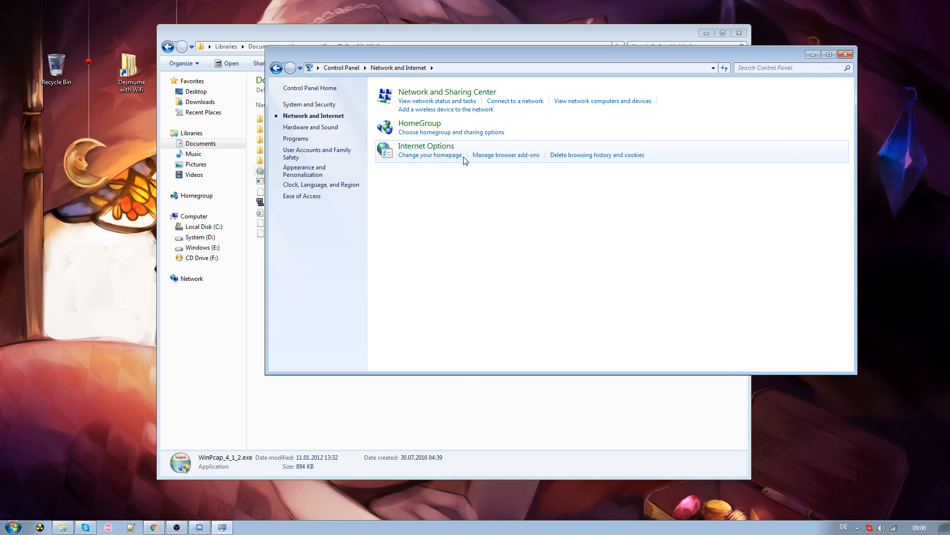
left_click(447, 91)
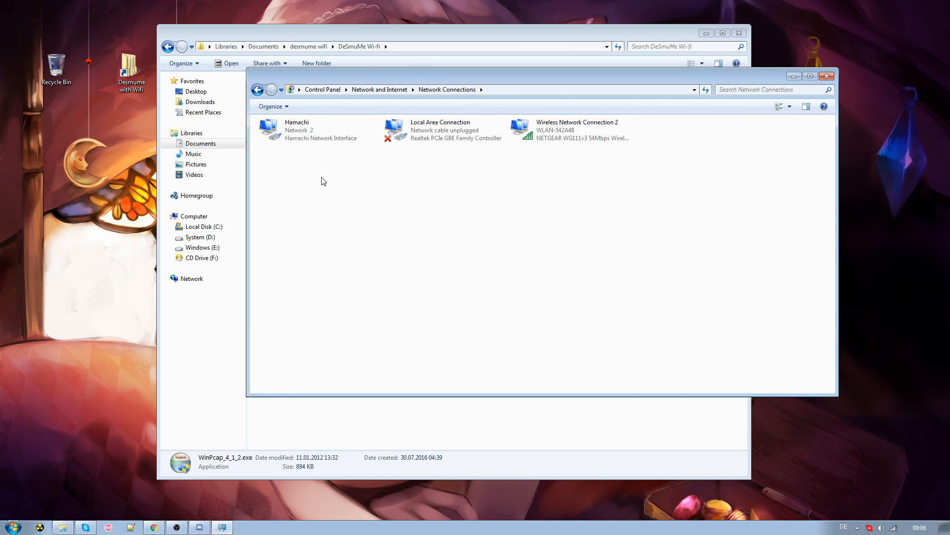
Review the Hamachi, Local Area Connection and Wireless Network Connection 2 adapters in the list.
left_click(297, 129)
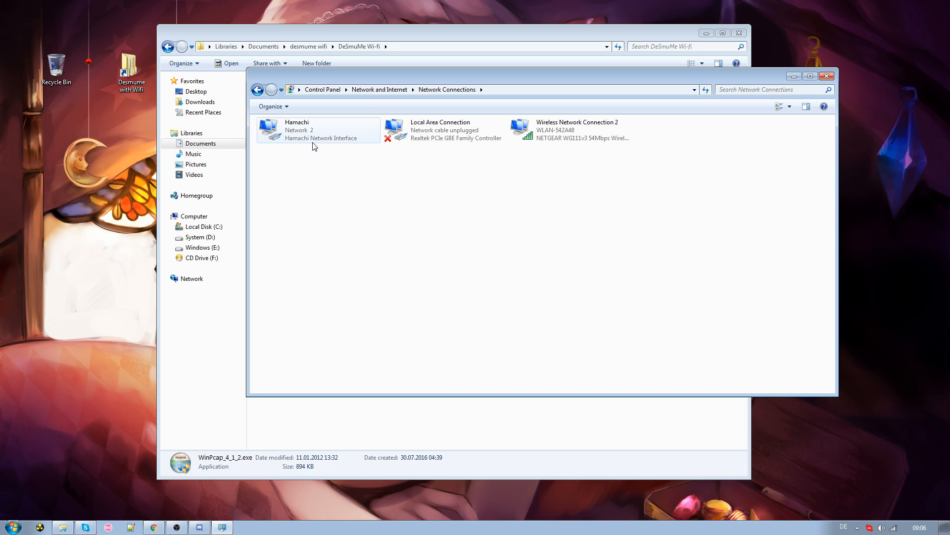
left_click(318, 129)
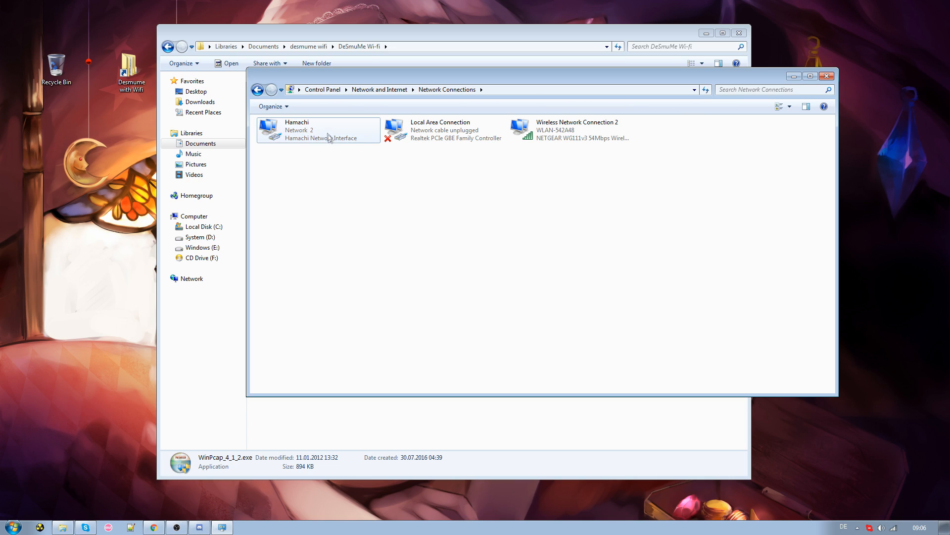
left_click(318, 130)
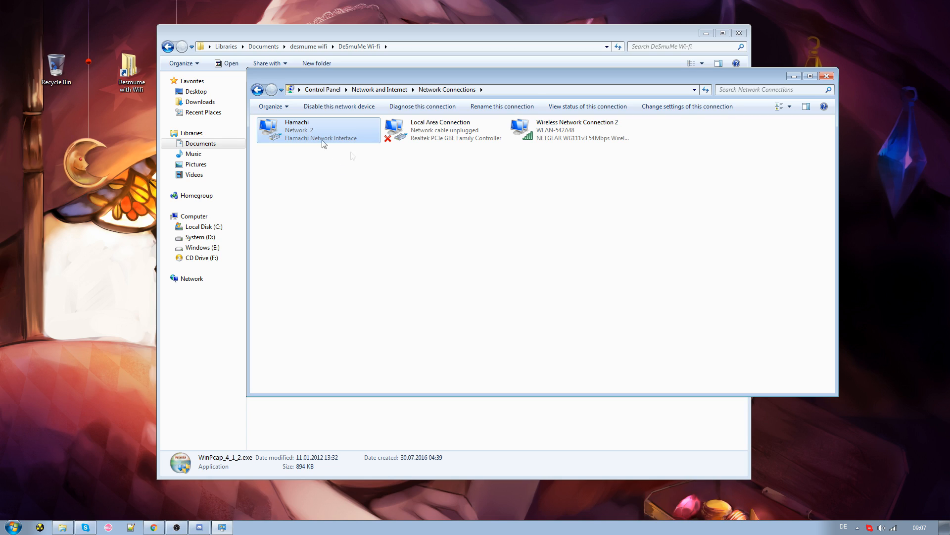
left_click(577, 129)
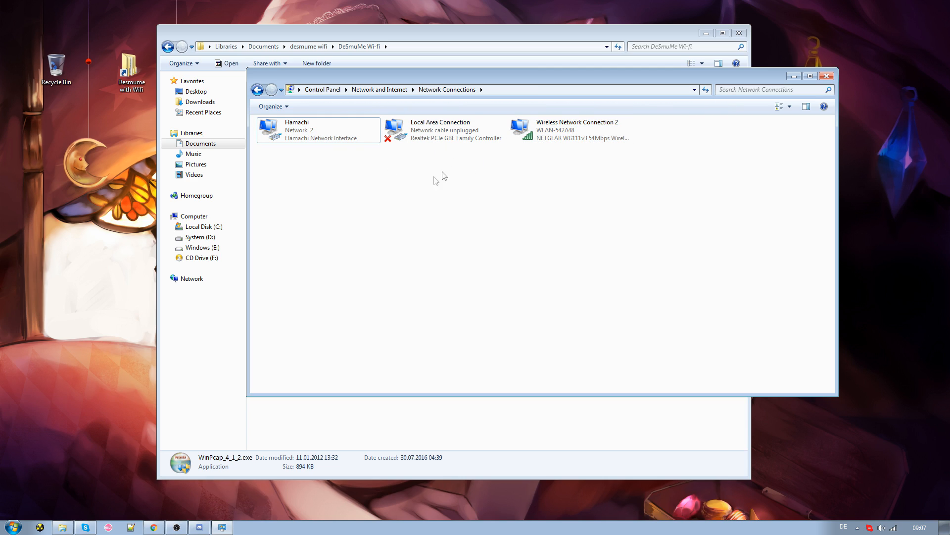
Share Wireless Network Connection 2's internet with other users via the Hamachi home network.
right_click(576, 129)
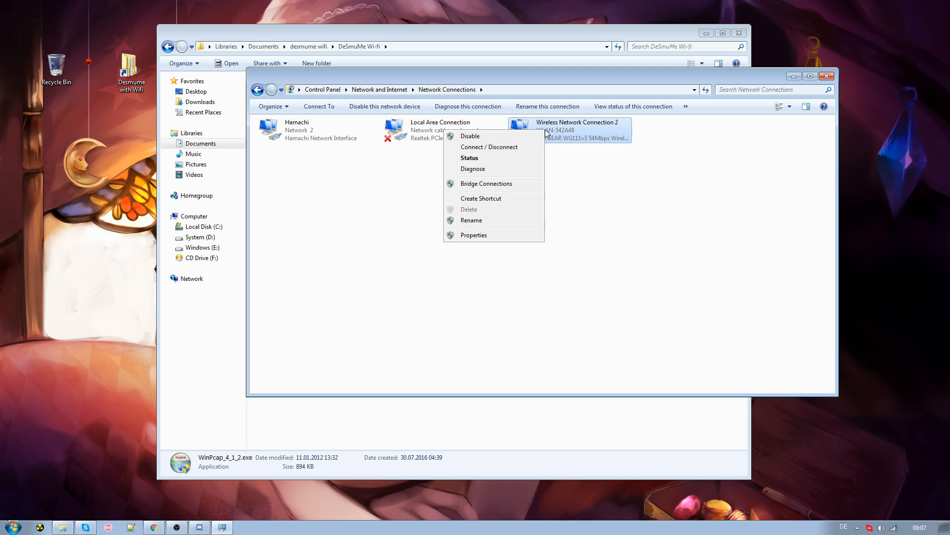
left_click(474, 234)
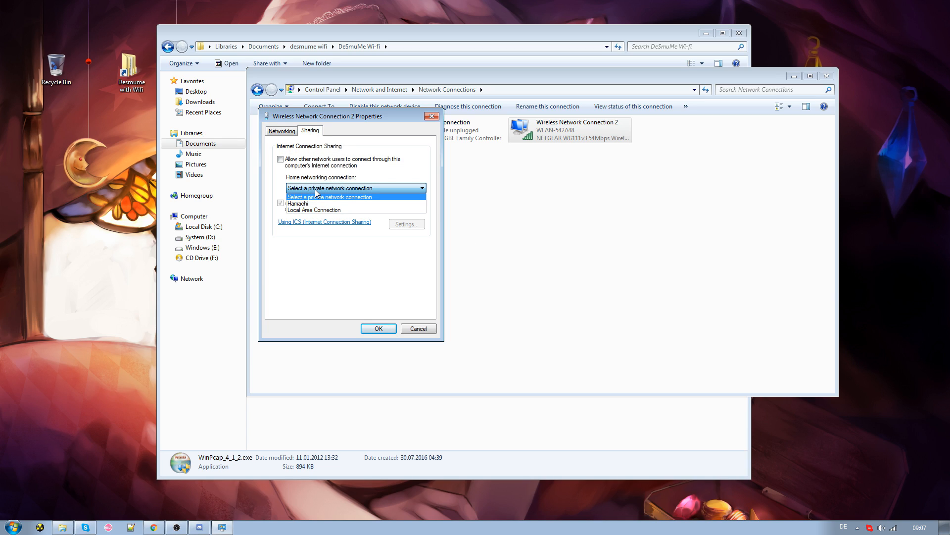
mouse_move(310, 204)
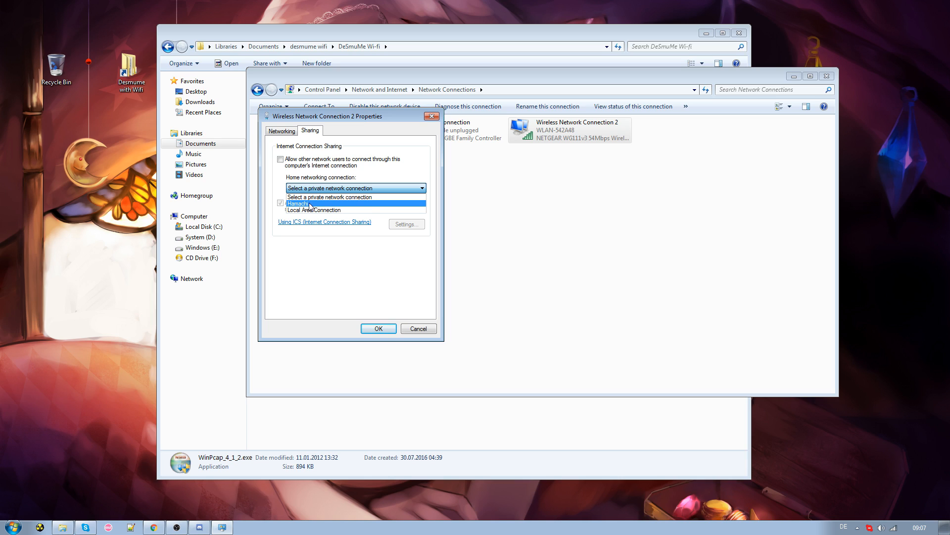
mouse_move(331, 196)
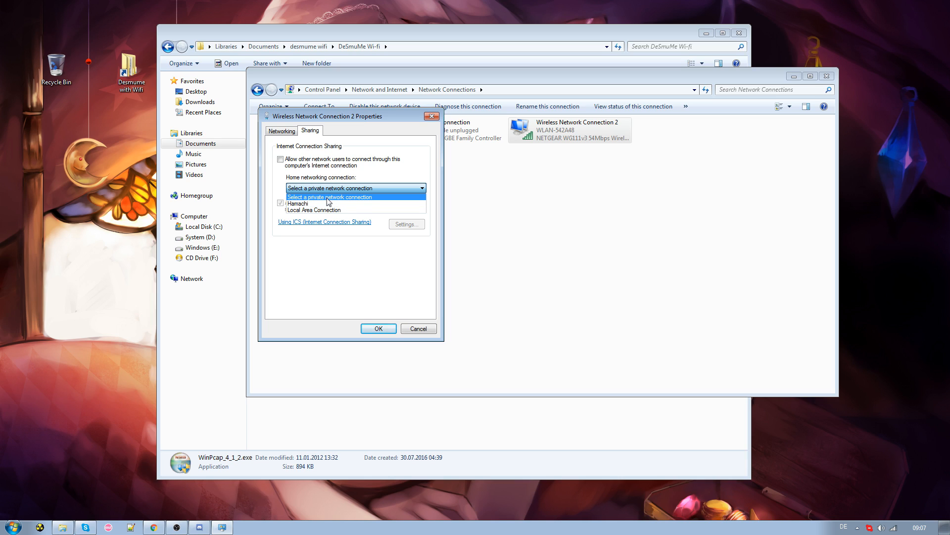
left_click(298, 203)
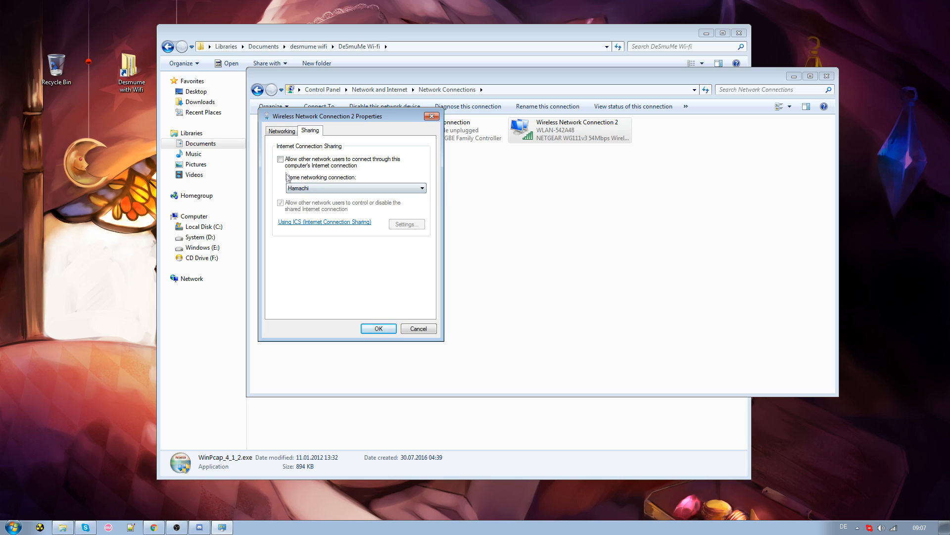
left_click(281, 158)
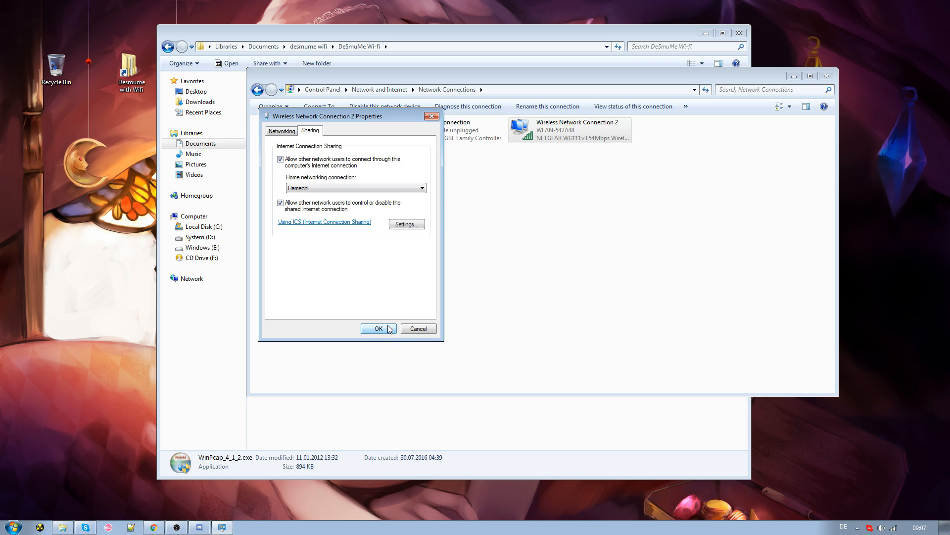
left_click(376, 328)
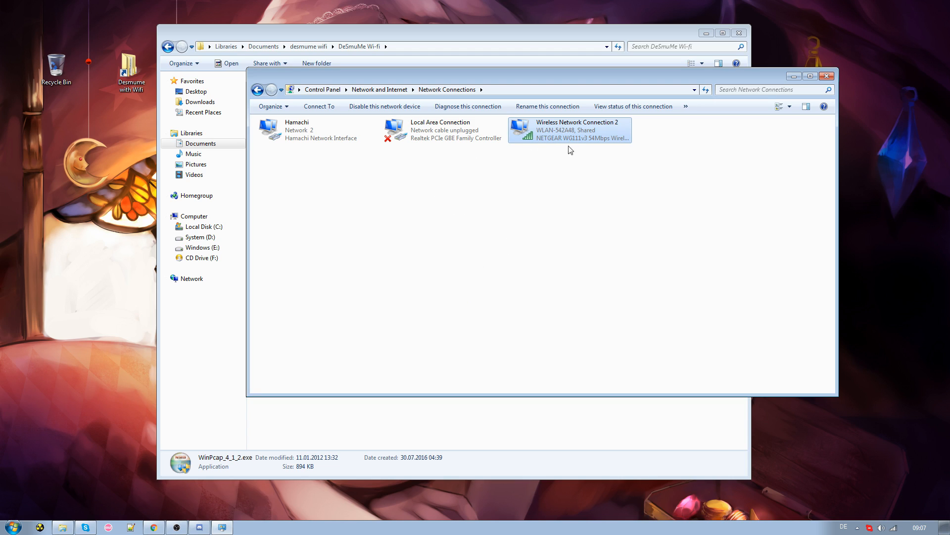
Run ipconfig /all in an admin Command Prompt to read gateway and DNS 192.168.2.1.
left_click(11, 526)
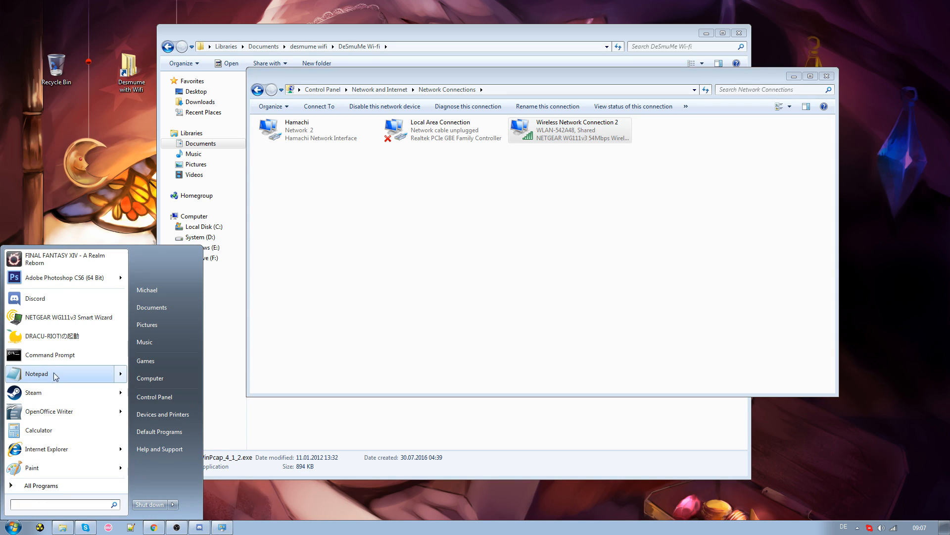
left_click(50, 354)
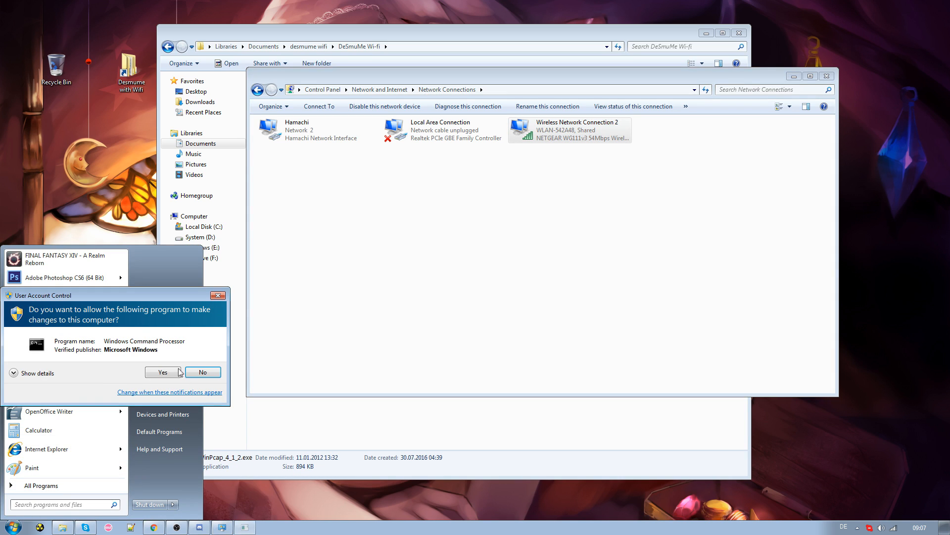
left_click(161, 371)
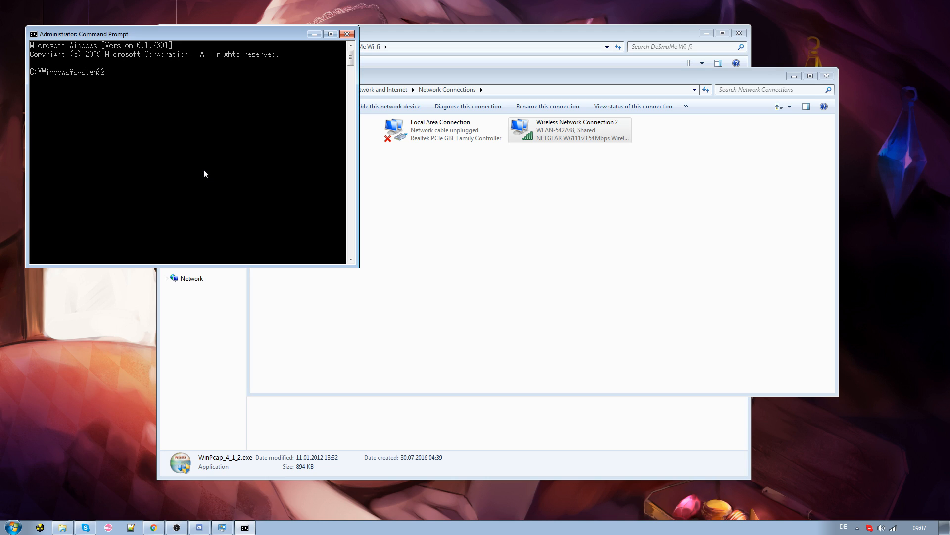
type("ipc")
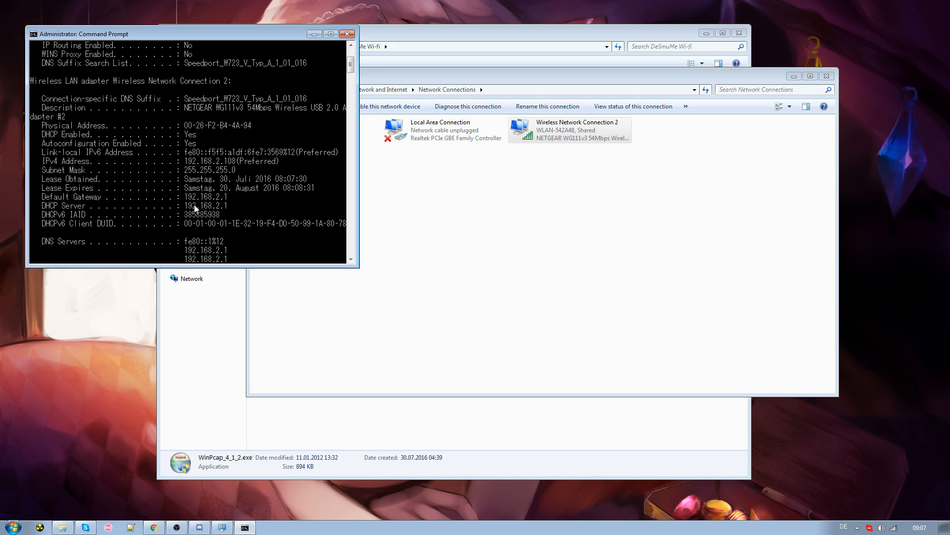
mouse_move(206, 199)
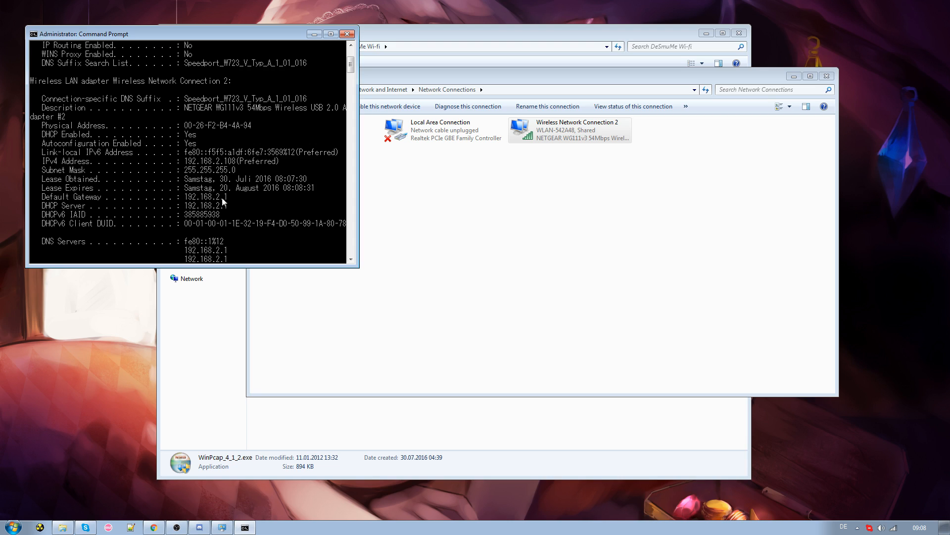
mouse_move(395, 175)
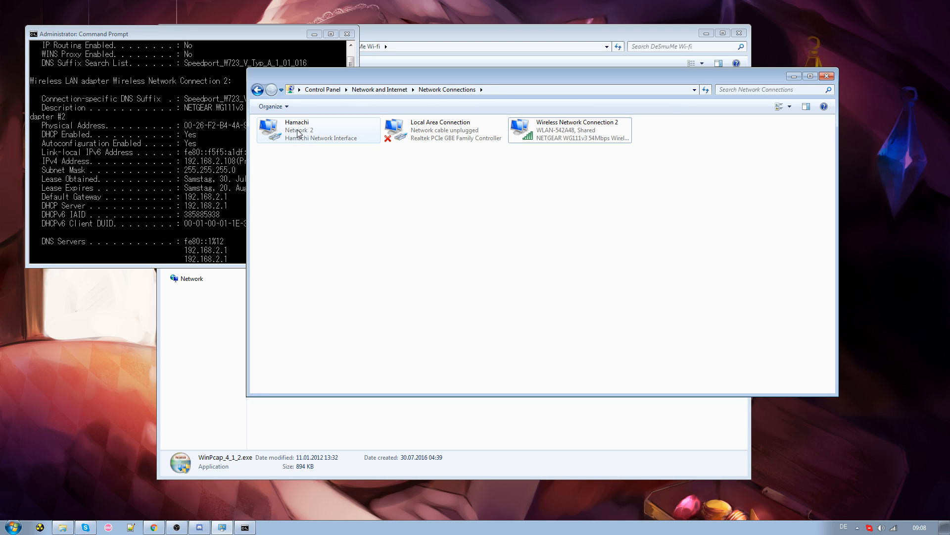
Reach the Hamachi adapter's Internet Protocol Version 4 properties.
right_click(297, 131)
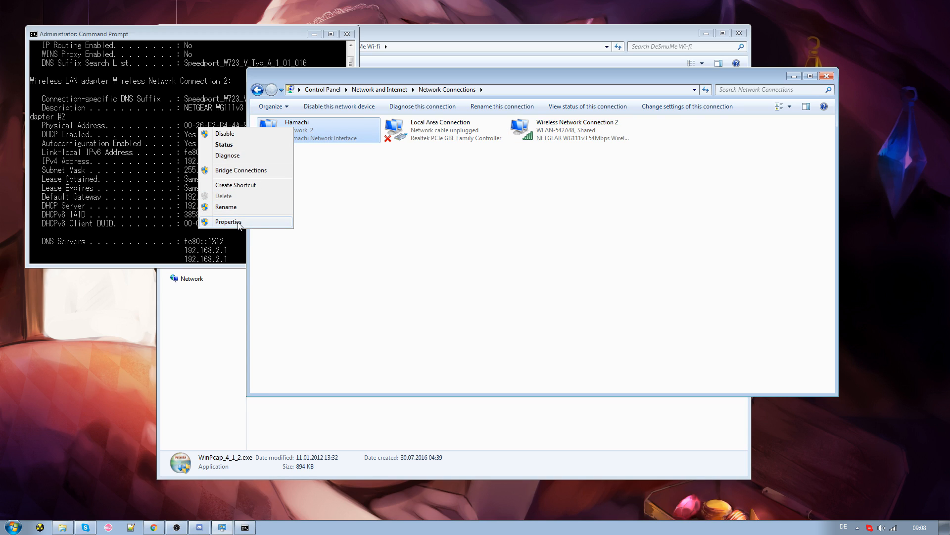
left_click(229, 221)
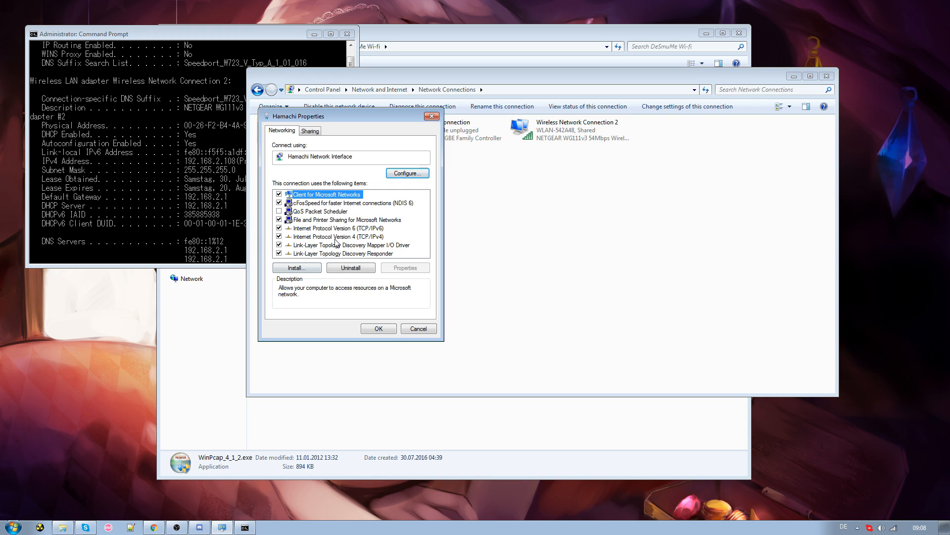
left_click(336, 237)
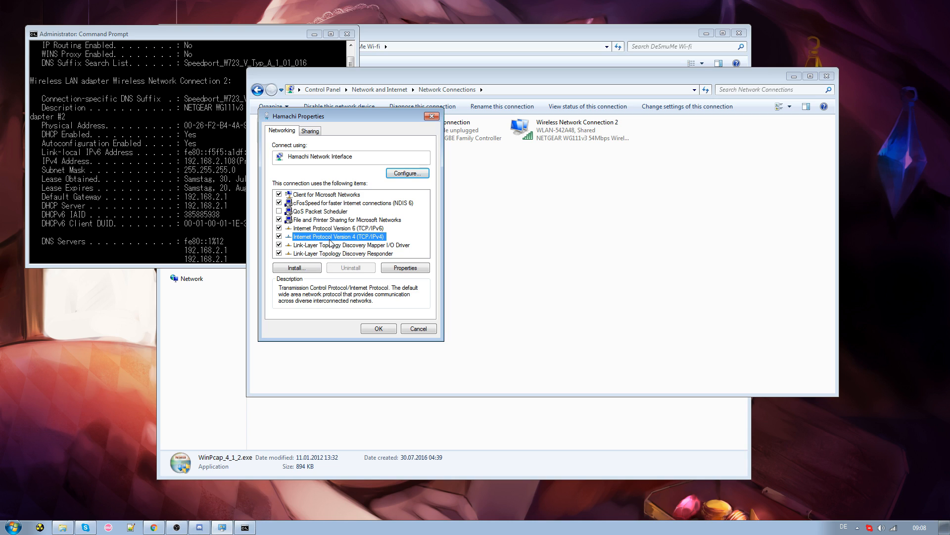
left_click(405, 268)
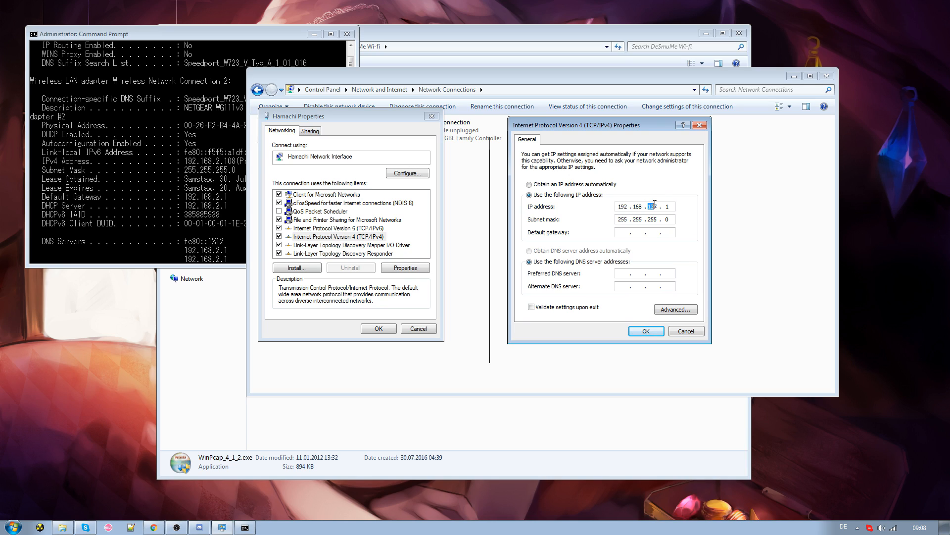
Enter static IP 192.168.2.1, mask 255.255.255.0, gateway 192.168.2.1 and DNS 8.8.8.8.
type("2")
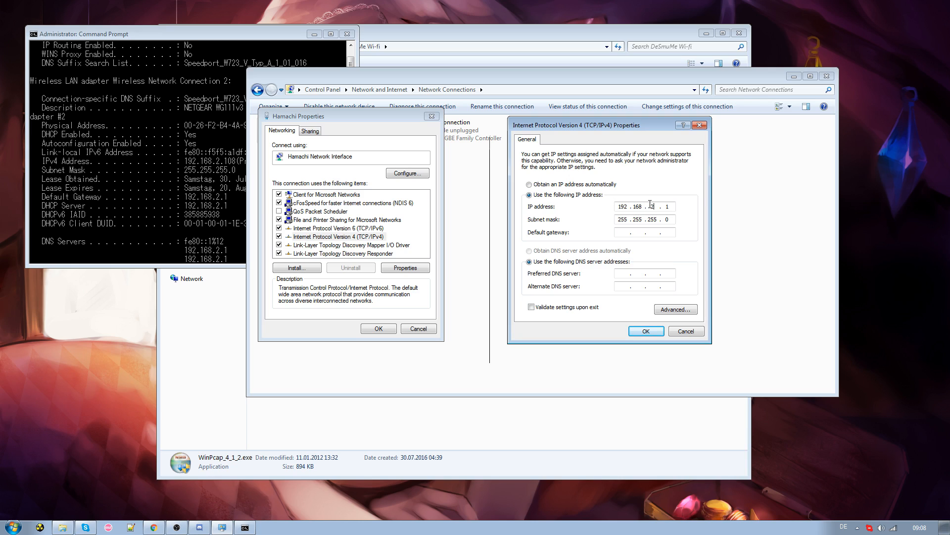
type("2")
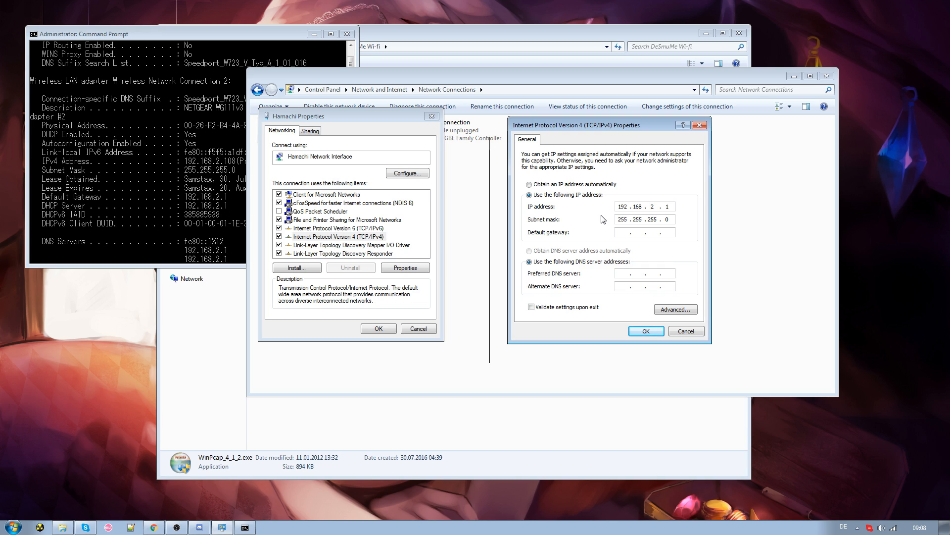
left_click(637, 231)
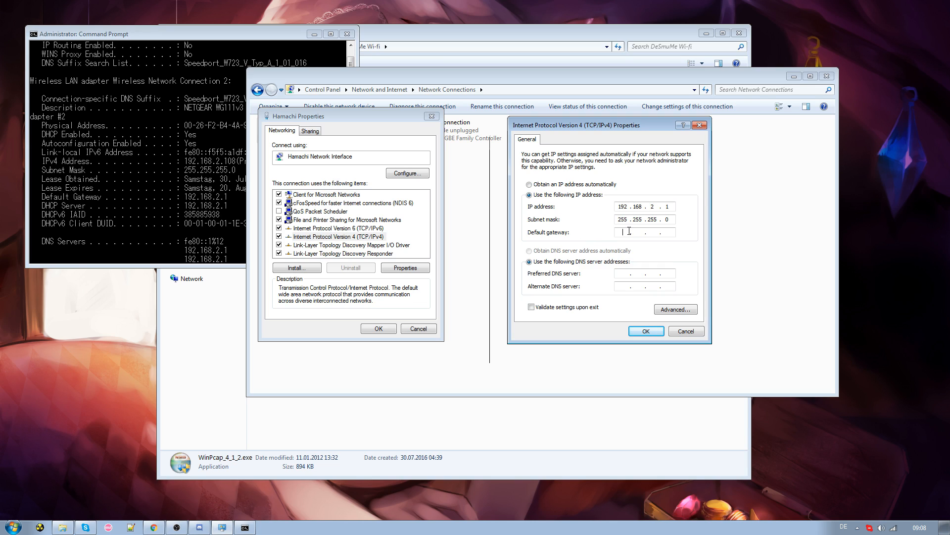
type("192.16")
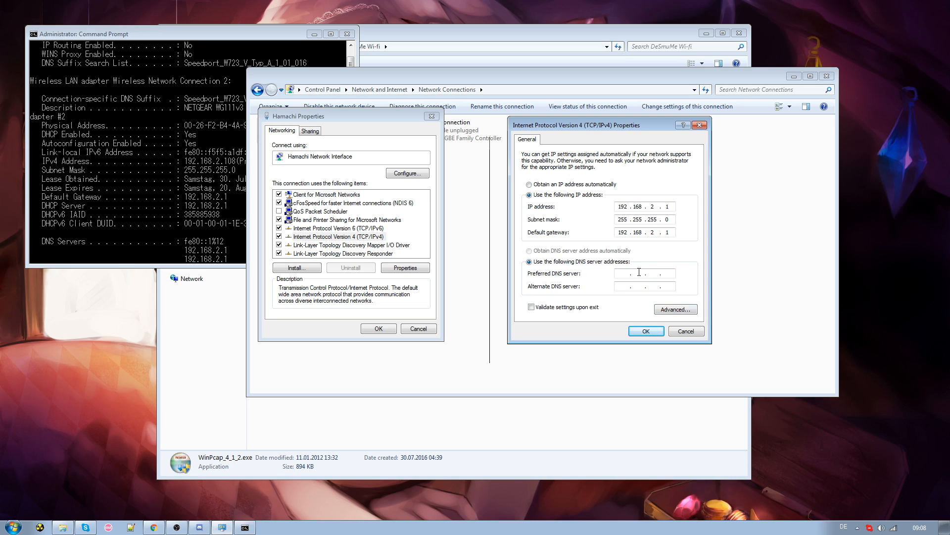
type("8.8.8.8")
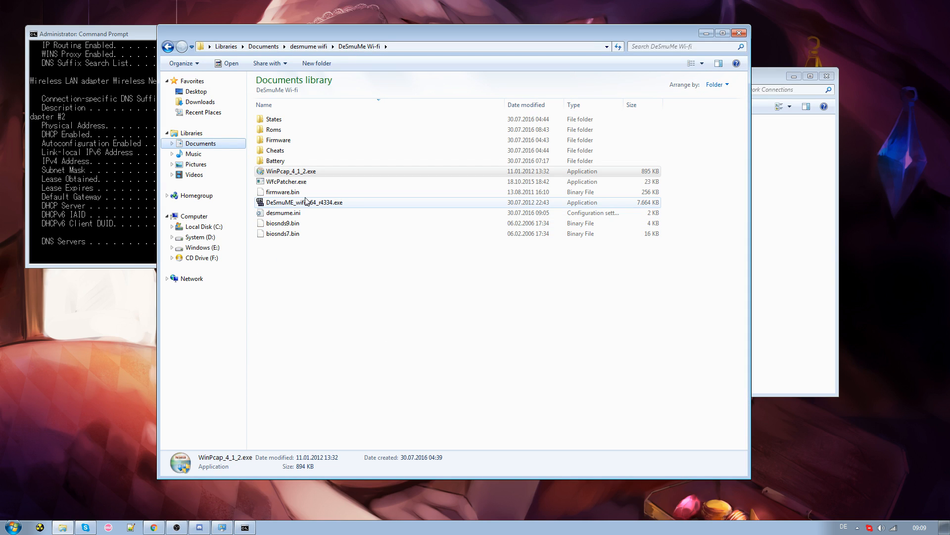
Launch the Wi-Fi build of DeSmuME and bring up its Emulation Settings.
double_click(304, 202)
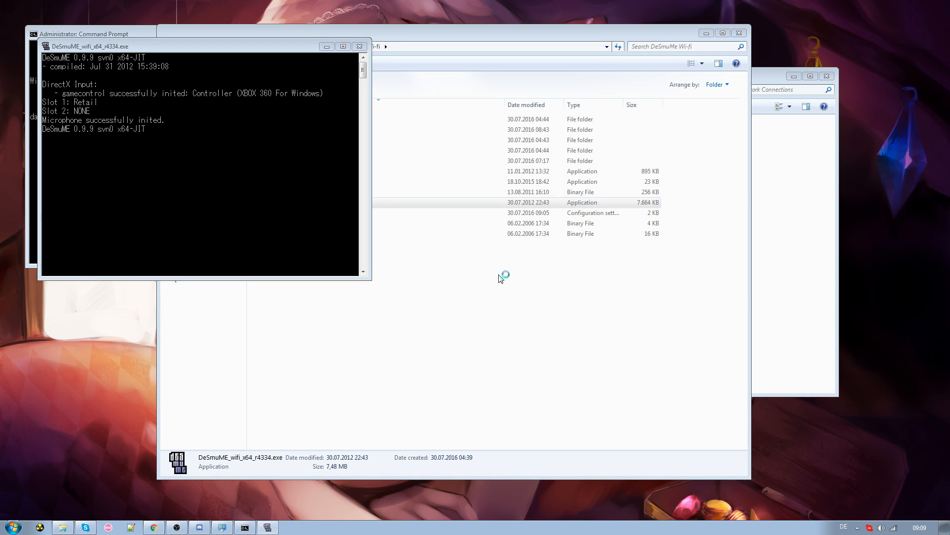
left_click(482, 86)
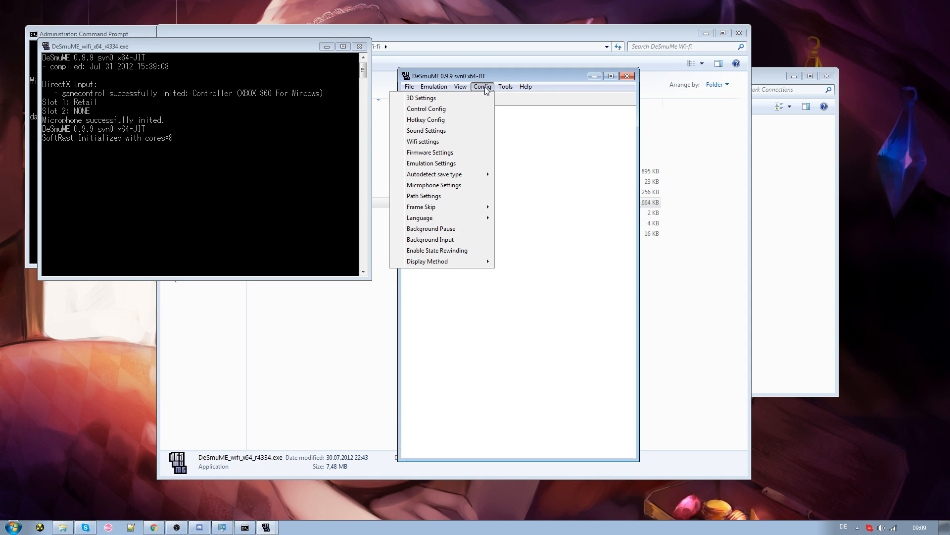
mouse_move(438, 163)
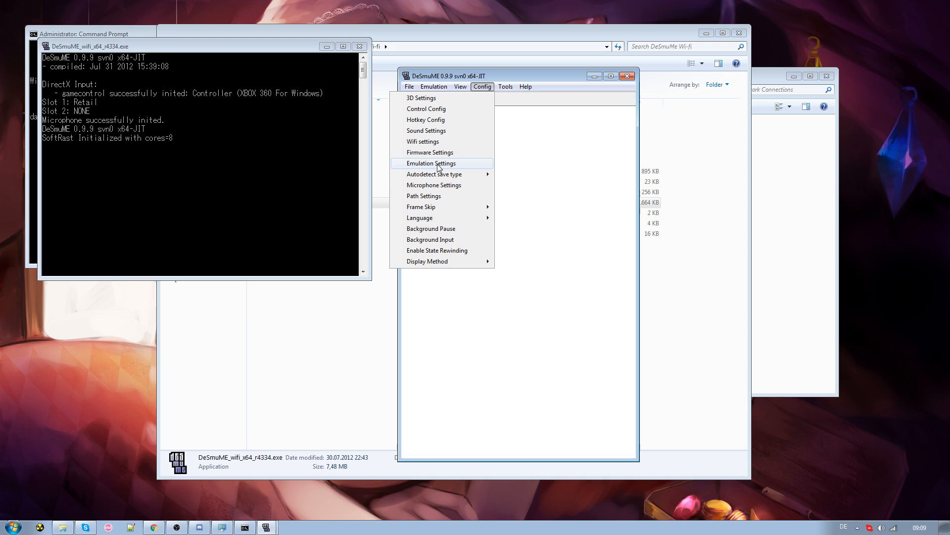
left_click(431, 163)
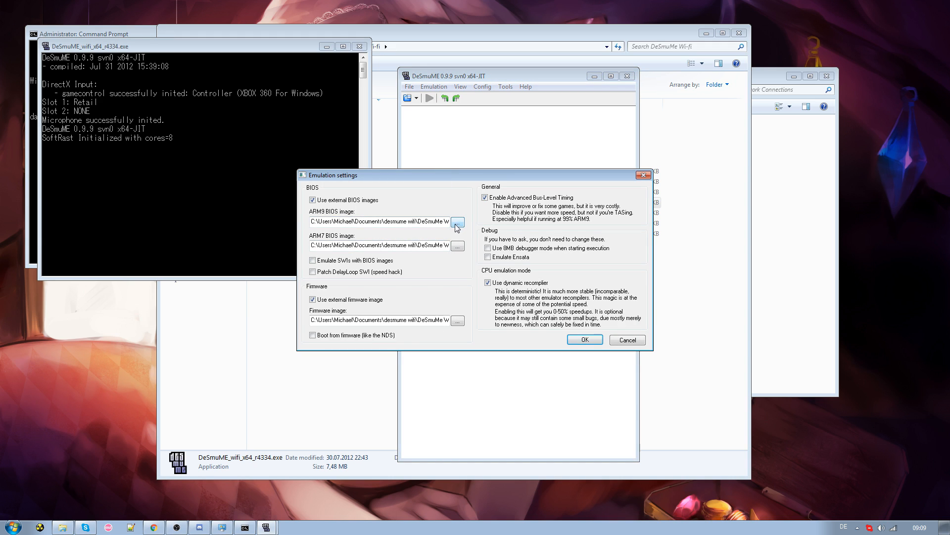
Verify the biosnds9.bin, biosnds7.bin and firmware.bin paths and accept the settings.
left_click_drag(331, 174, 431, 143)
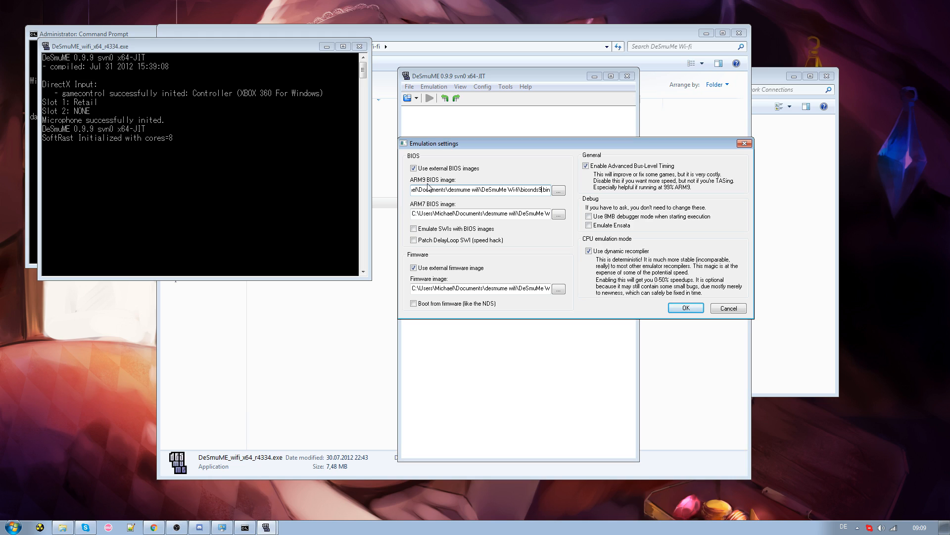
left_click(483, 214)
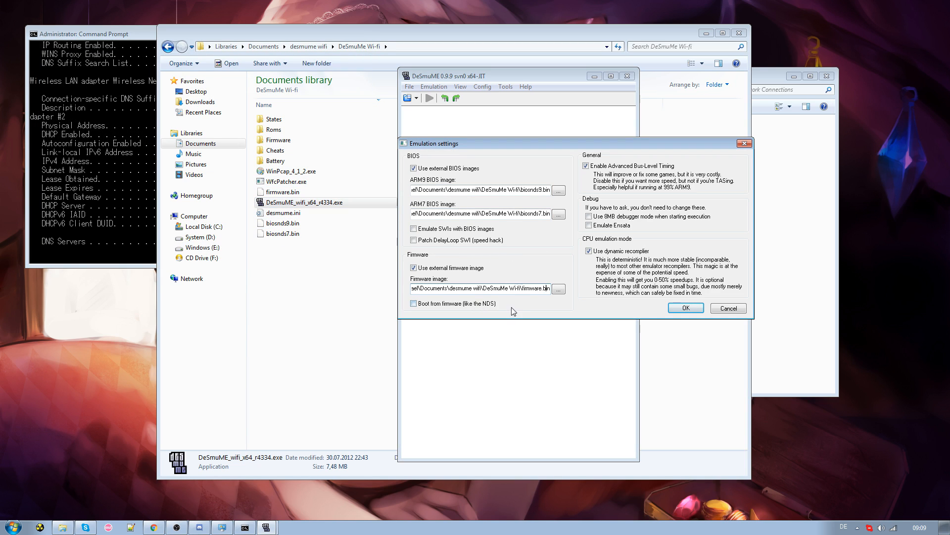
left_click(685, 308)
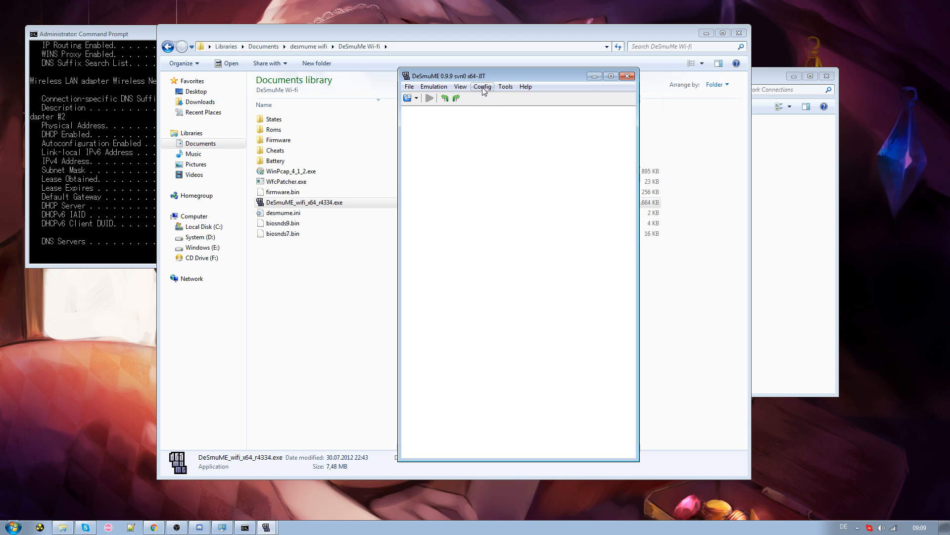
Set Wi-Fi to Infrastructure mode bridged to the Hamachi Network Interface Driver.
left_click(483, 86)
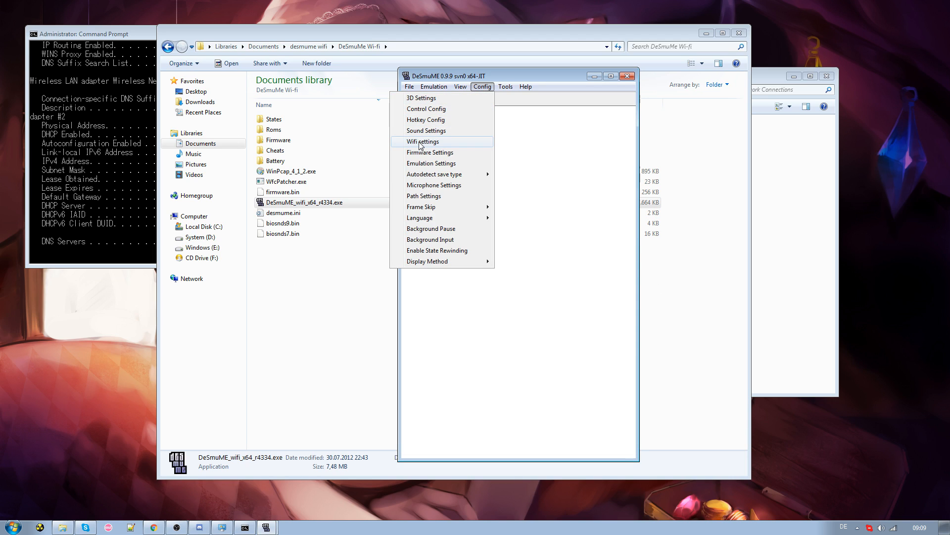
left_click(423, 141)
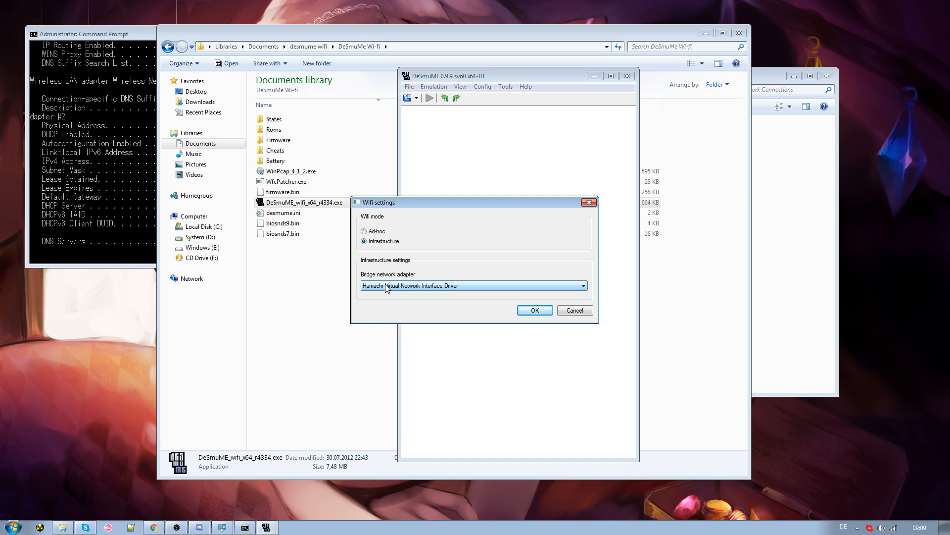
left_click(533, 310)
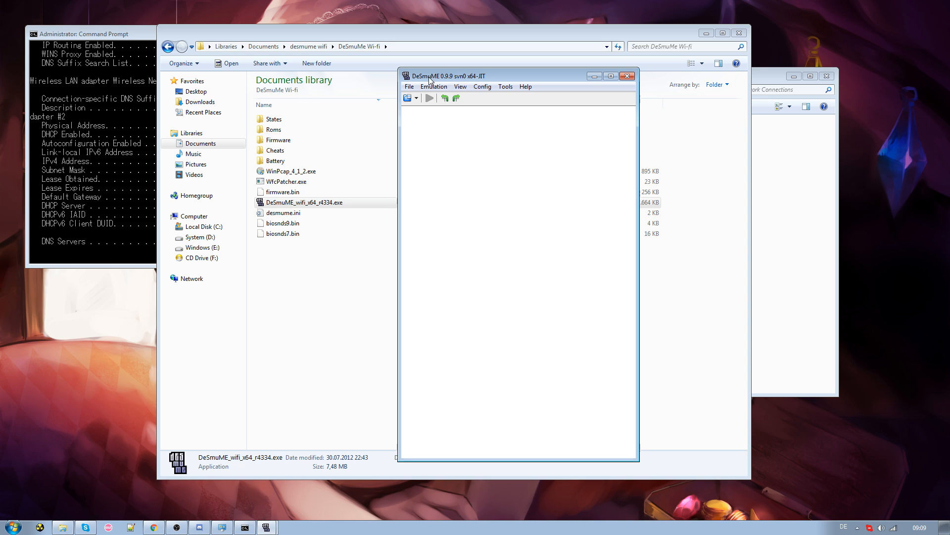
left_click_drag(449, 76, 551, 31)
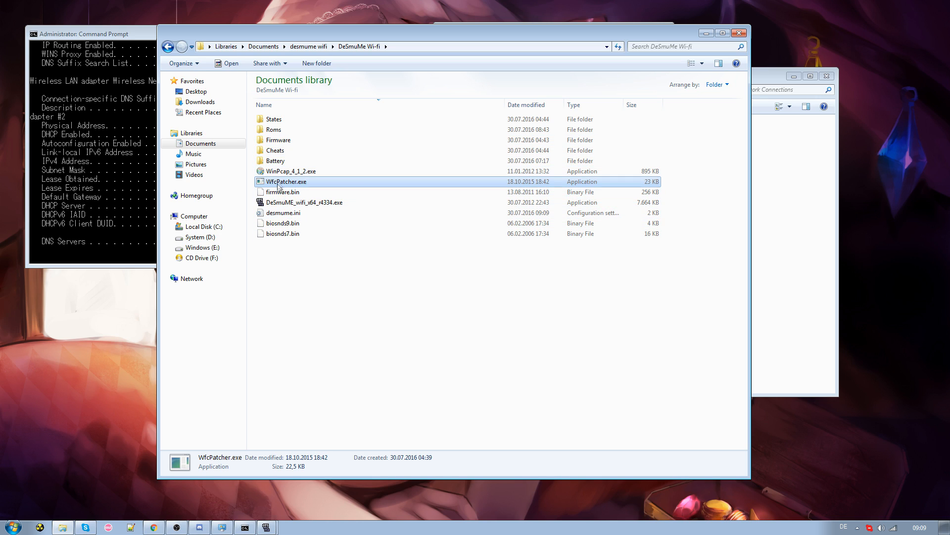
mouse_move(667, 134)
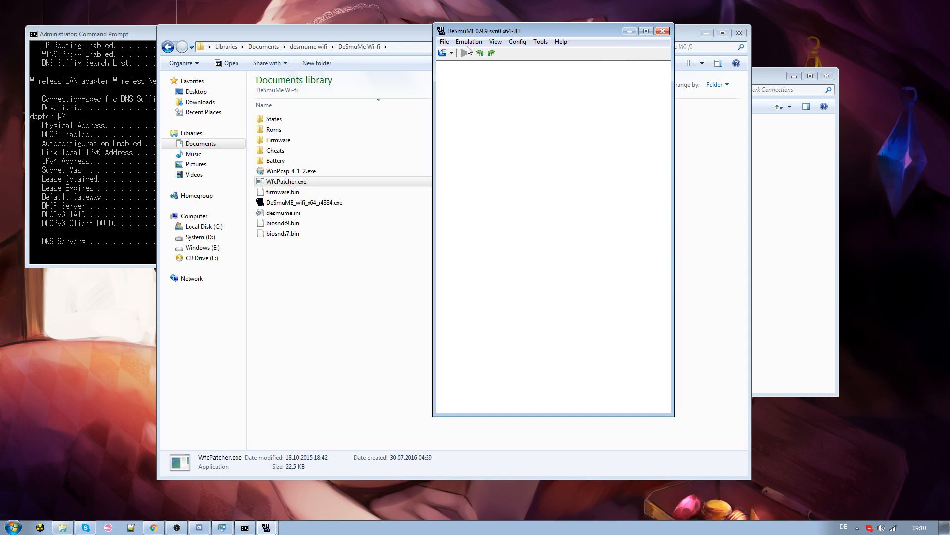
Load the SoulSilver NoSSL .nds ROM from the Roms folder and reach Wi-Fi Connection Setup.
left_click(443, 41)
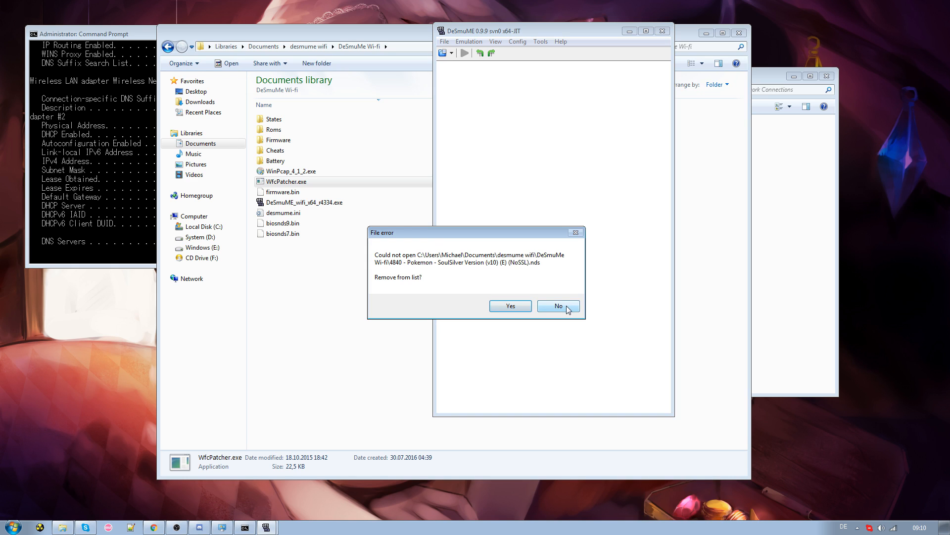
left_click(558, 306)
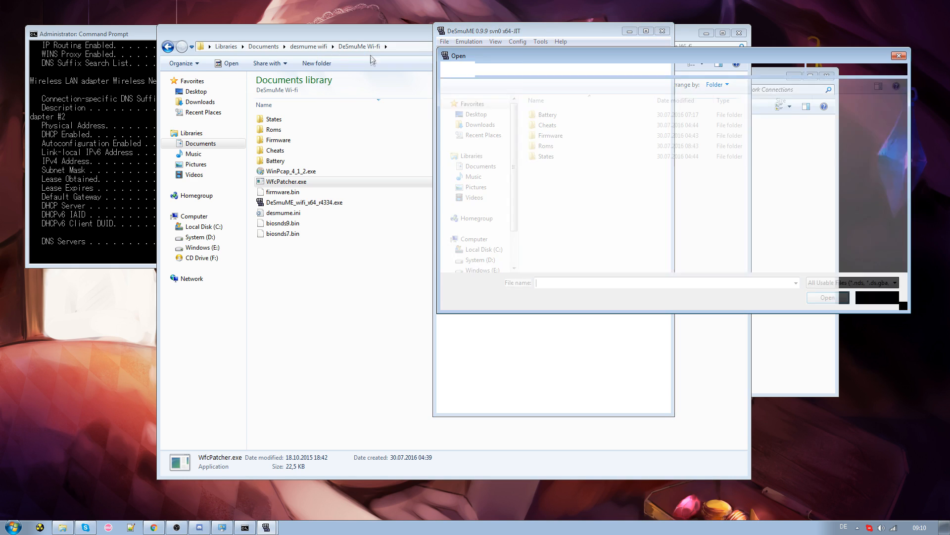
double_click(547, 145)
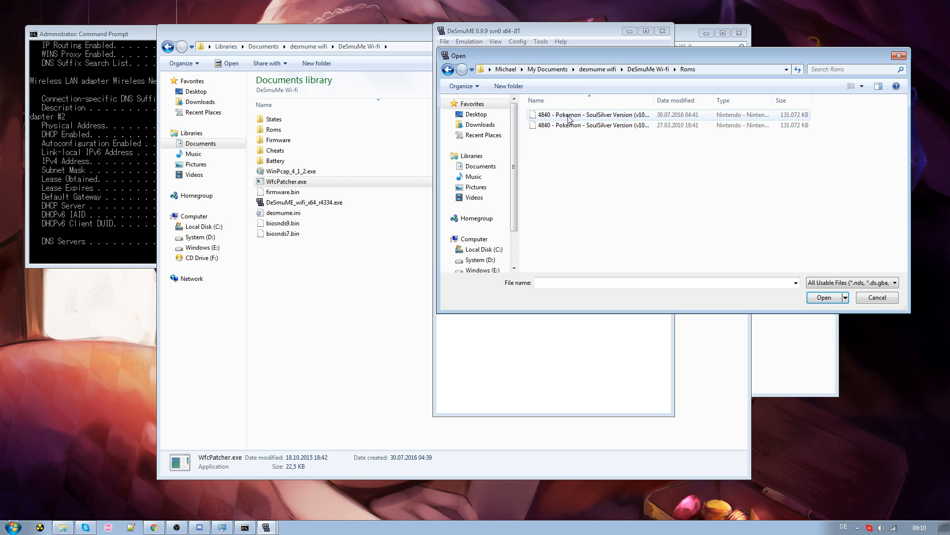
left_click(588, 115)
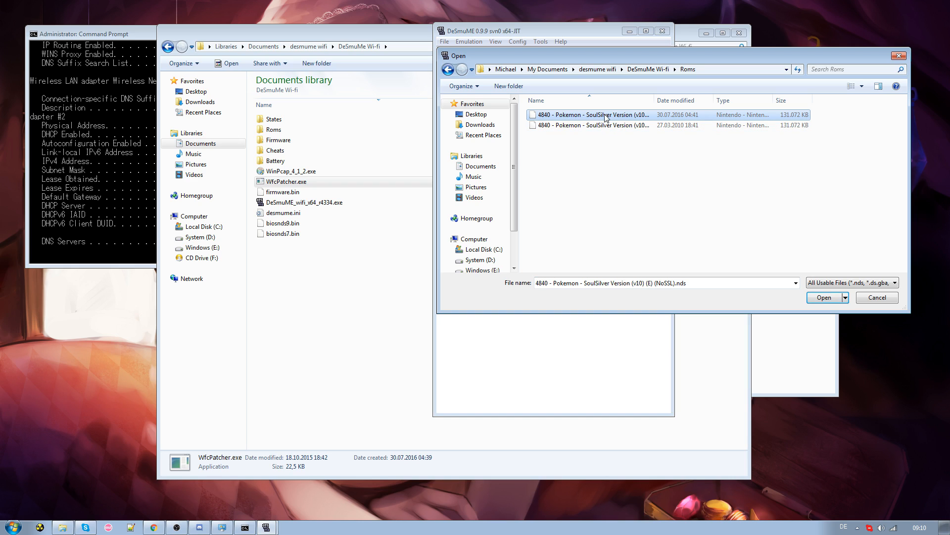
left_click(823, 297)
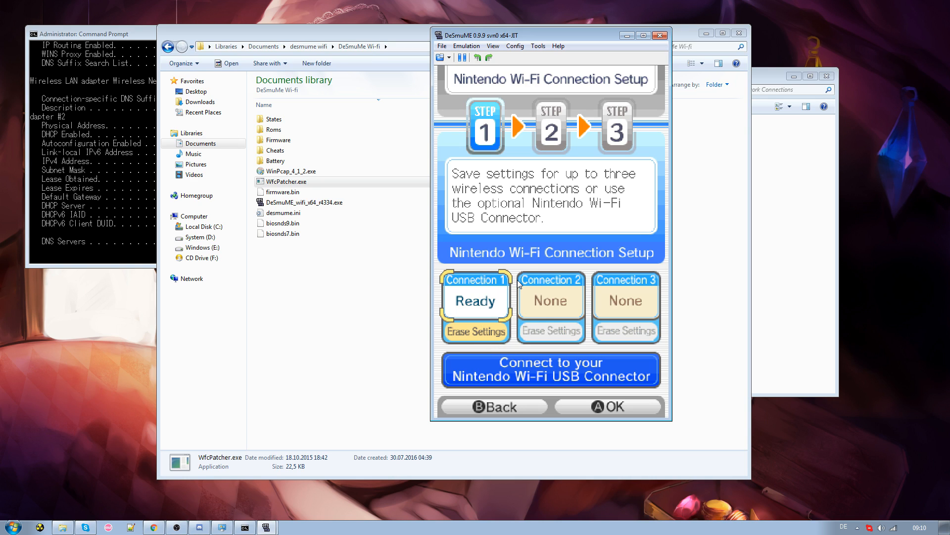
mouse_move(471, 336)
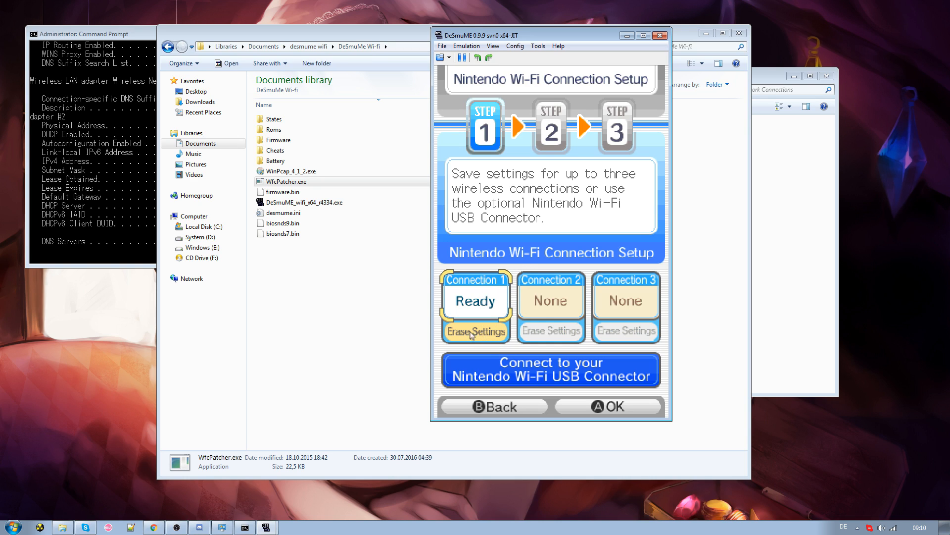
Erase Connection 1, search access points and connect it to SoftAP for the connection test.
left_click(475, 332)
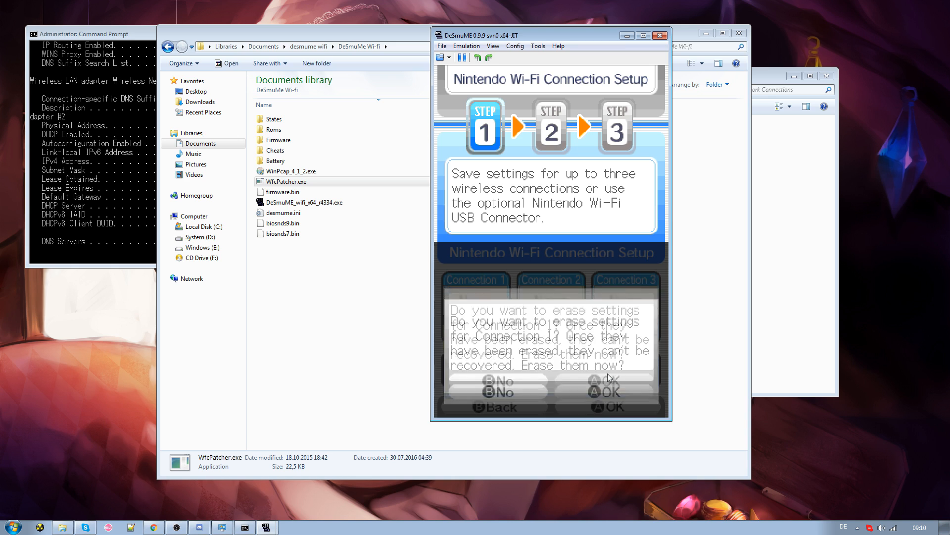
left_click(606, 392)
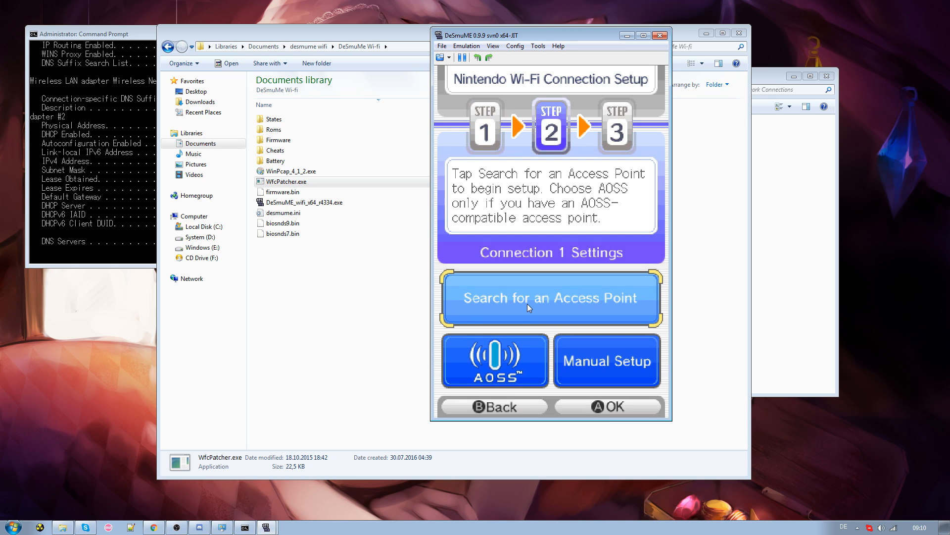
left_click(550, 298)
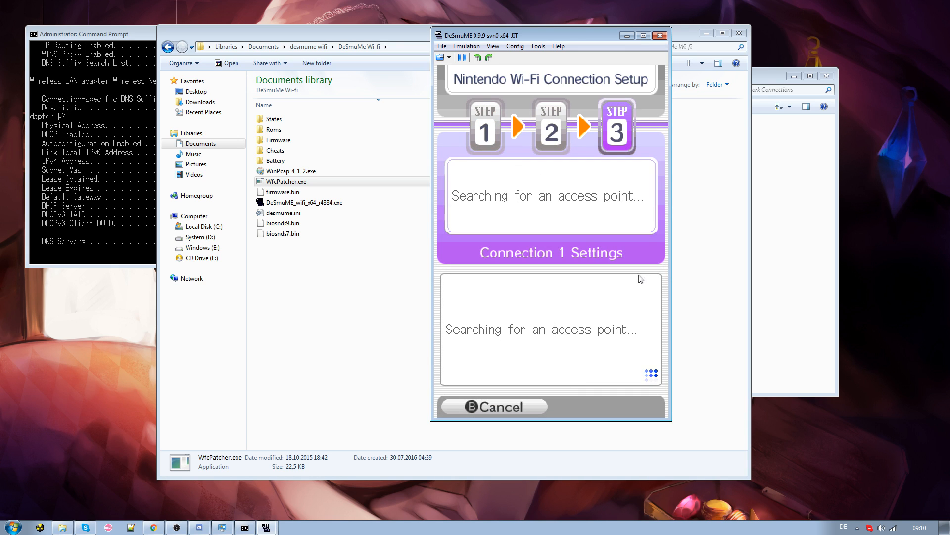
mouse_move(612, 295)
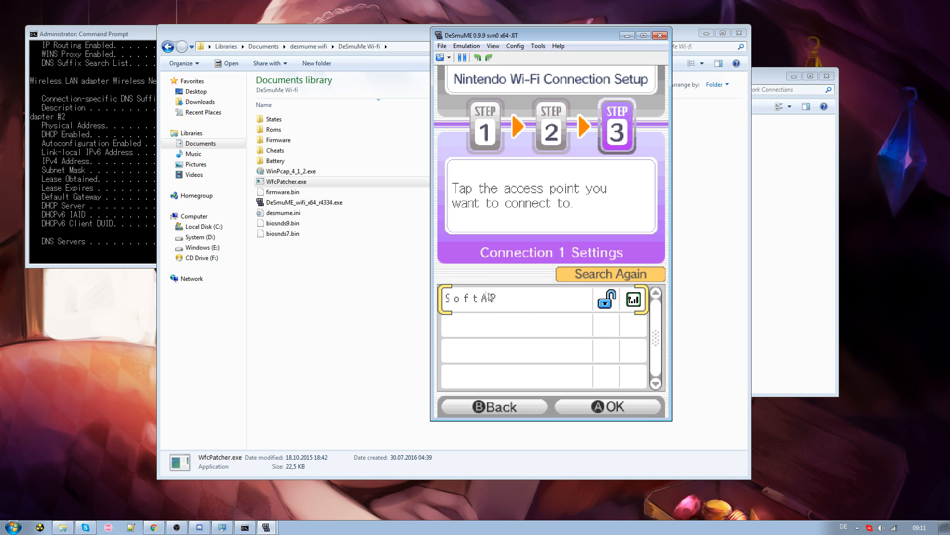
left_click(491, 298)
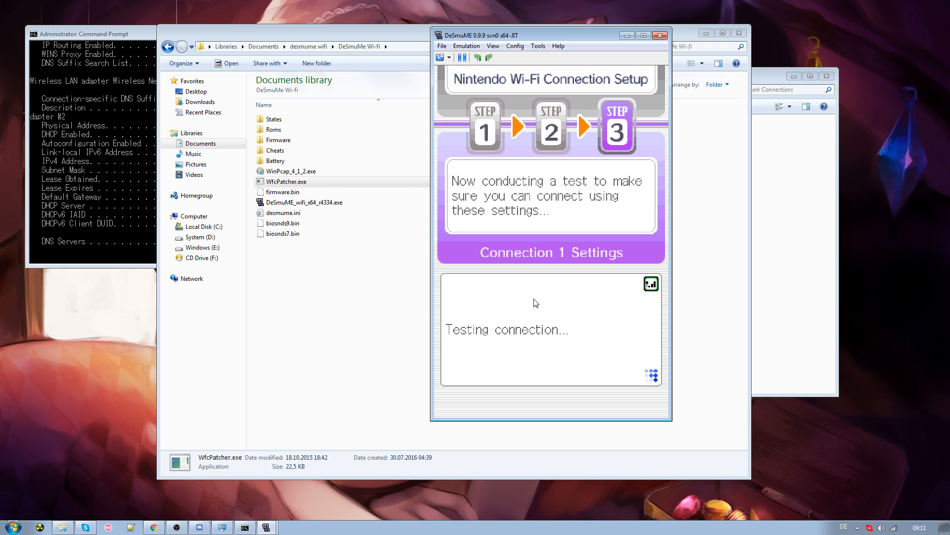
mouse_move(523, 301)
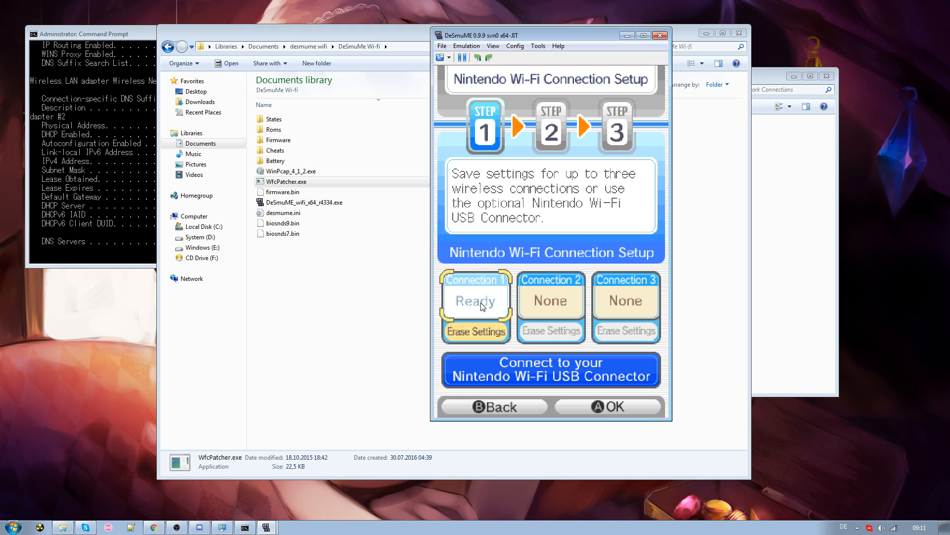
Set Connection 1's Auto-obtain IP Address to No and start editing the IP address.
left_click(476, 299)
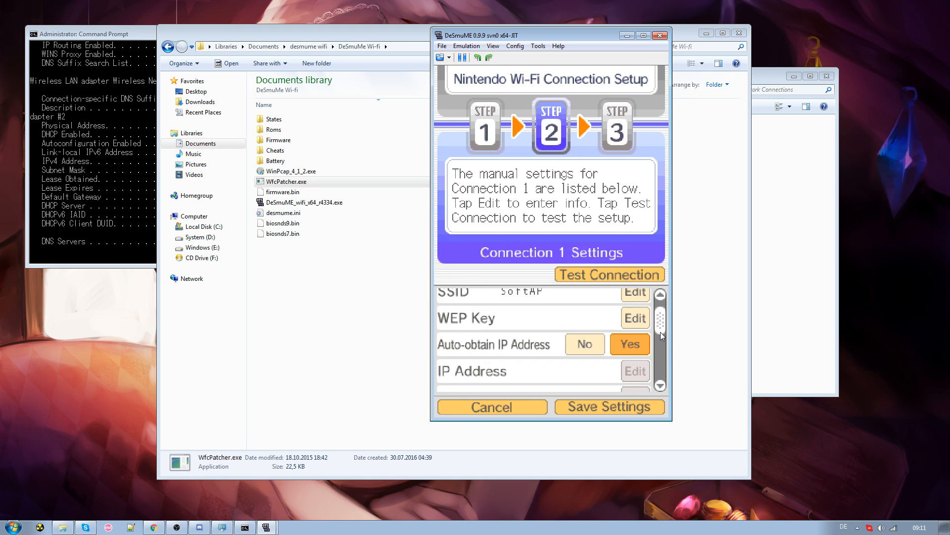
scroll("down", 3)
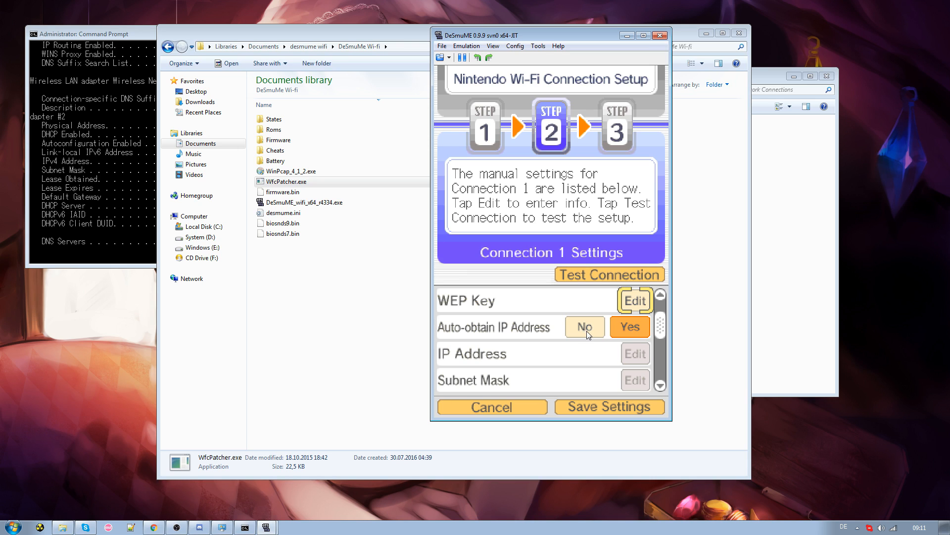
left_click(584, 327)
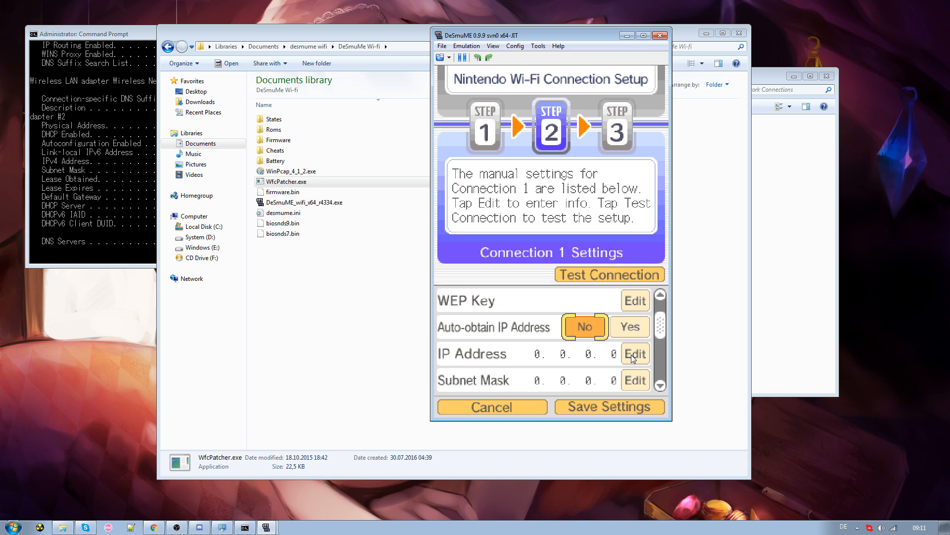
left_click(635, 354)
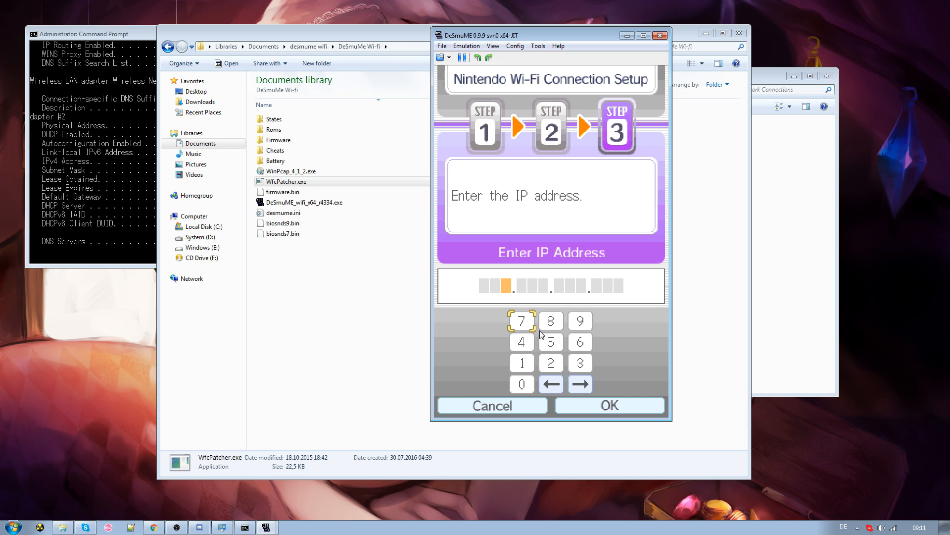
Enter IP address 192.168.2.11 and confirm subnet mask 255.255.255.0.
left_click(550, 320)
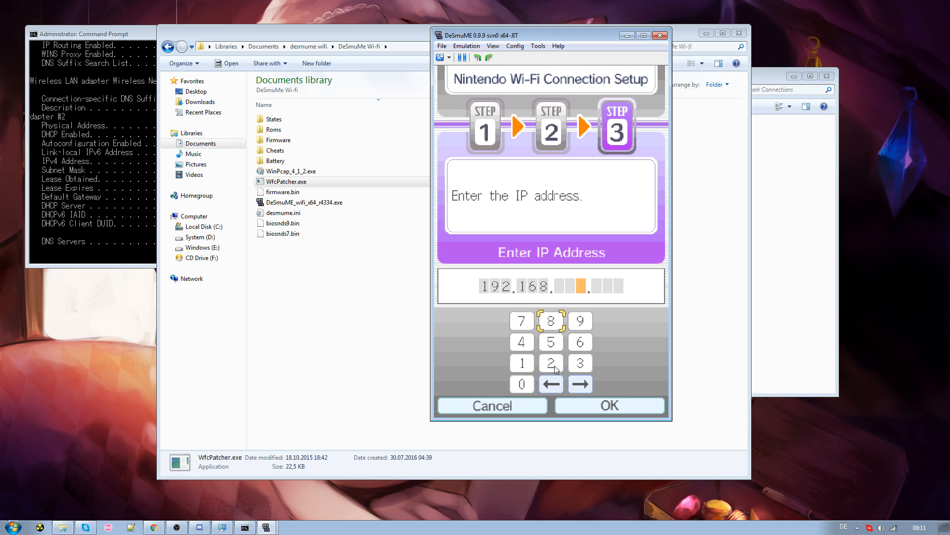
left_click(551, 363)
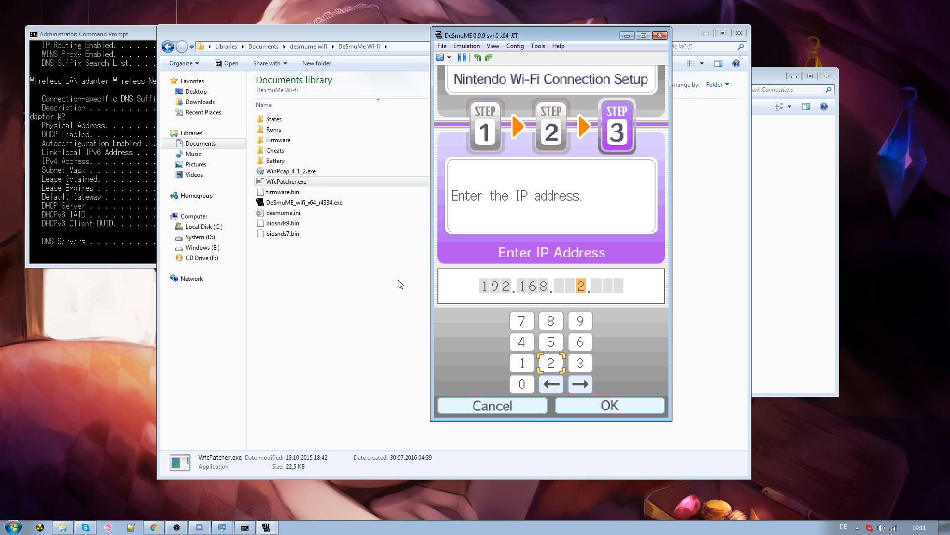
left_click(580, 385)
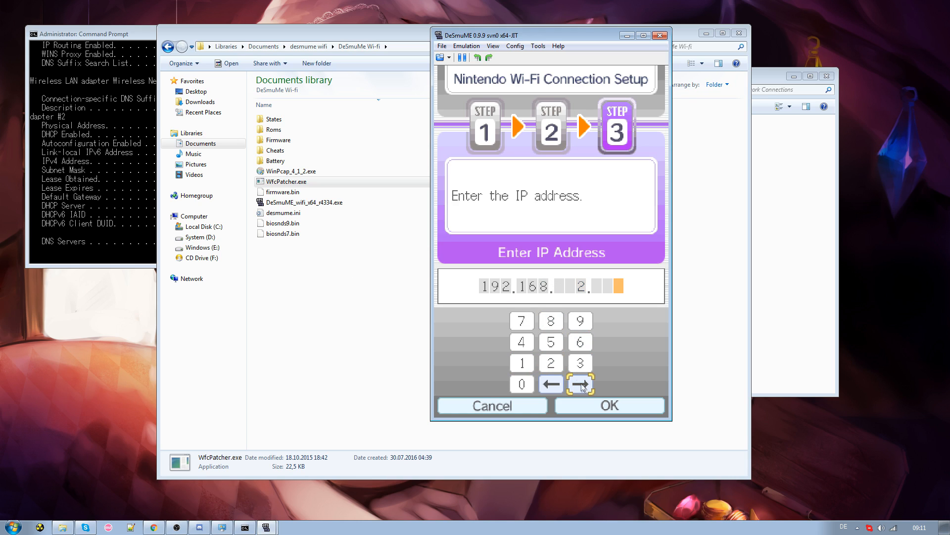
mouse_move(521, 363)
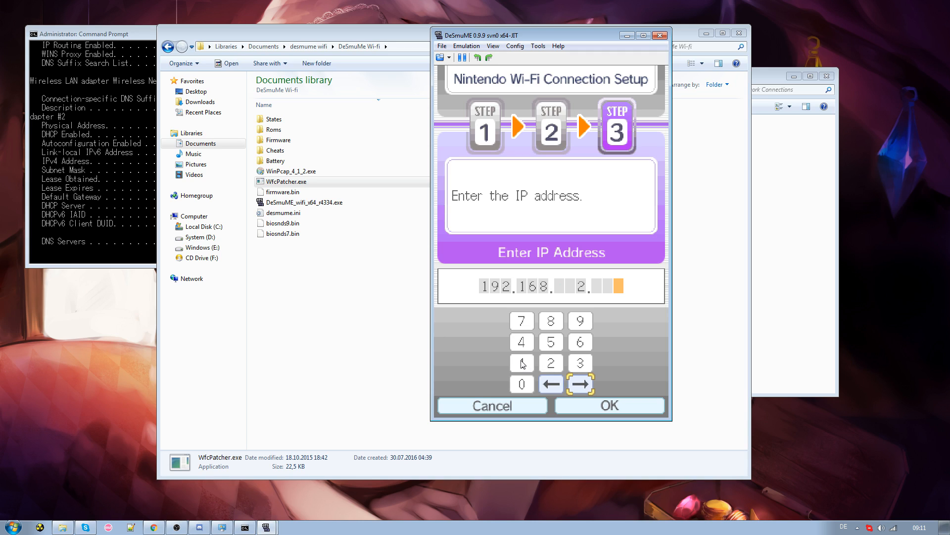
left_click(521, 362)
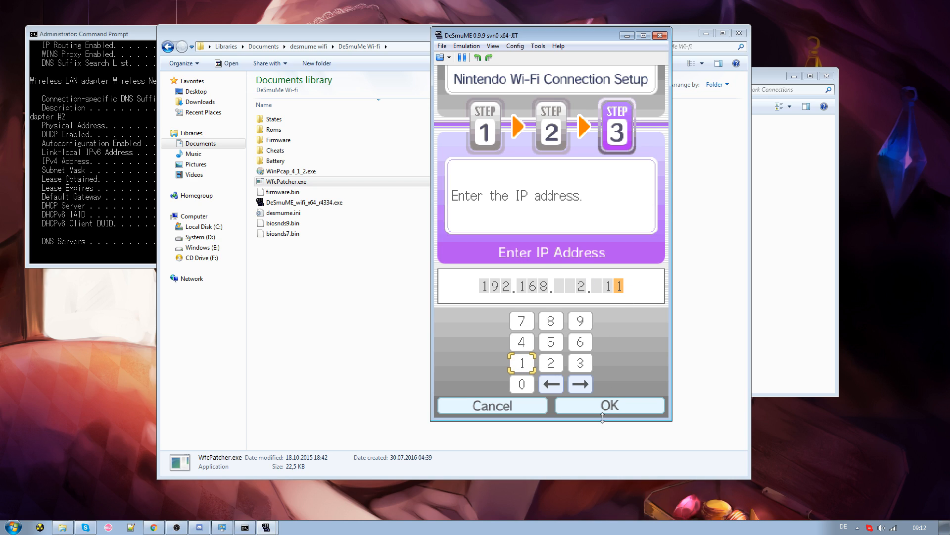
left_click(610, 404)
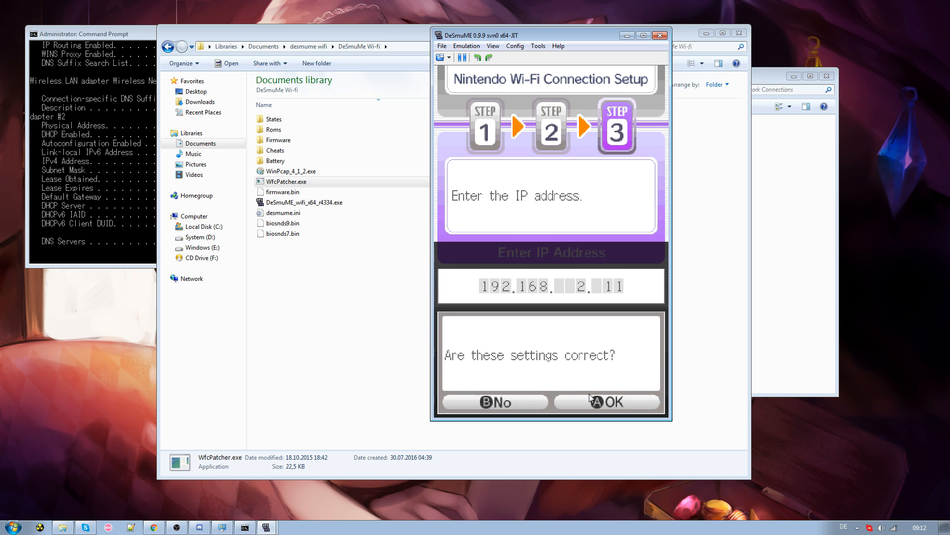
left_click(613, 402)
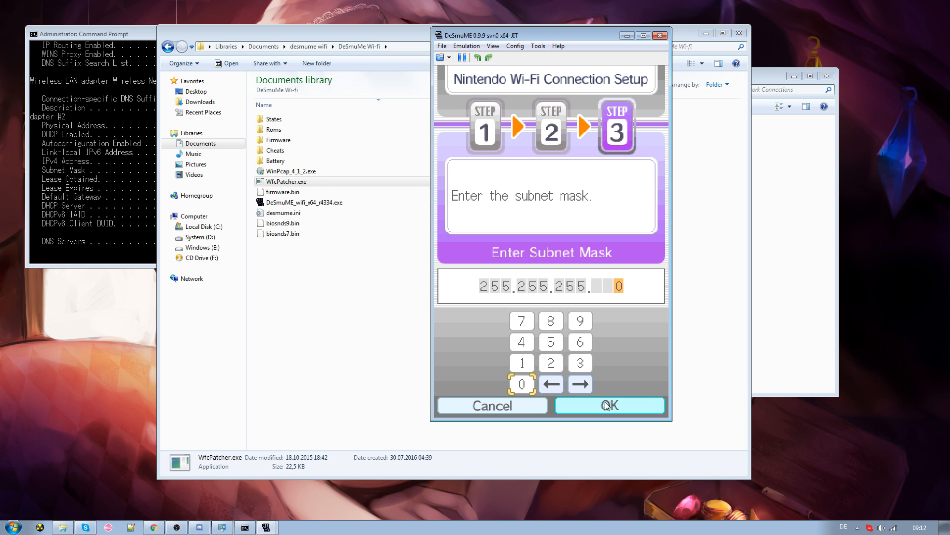
left_click(608, 405)
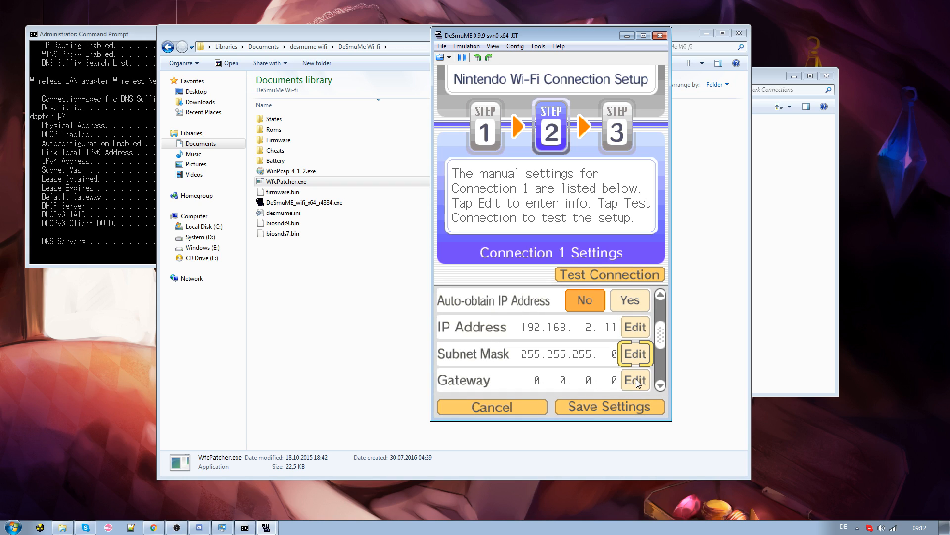
Set Connection 1's gateway to 192.168.2.1, disable auto-obtain DNS, and begin the primary DNS entry.
left_click(634, 380)
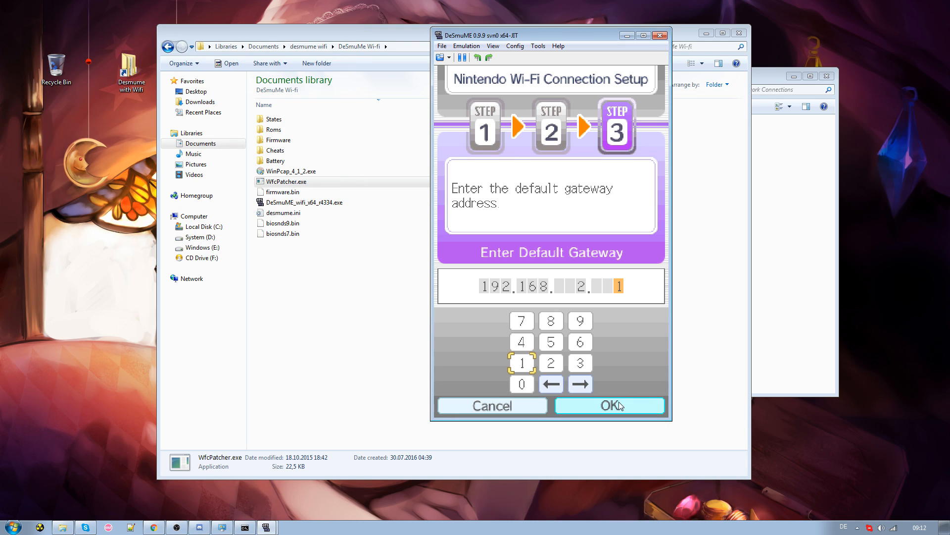
left_click(609, 405)
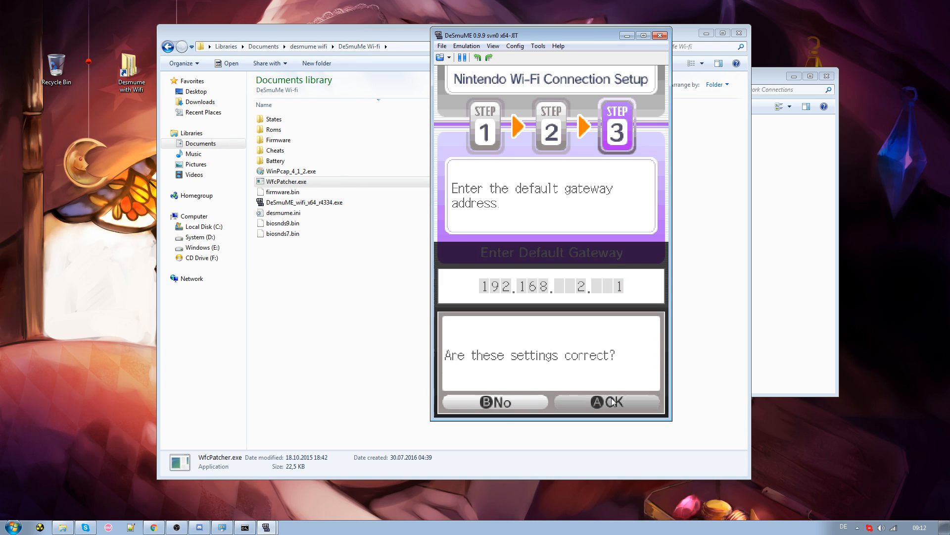
left_click(609, 402)
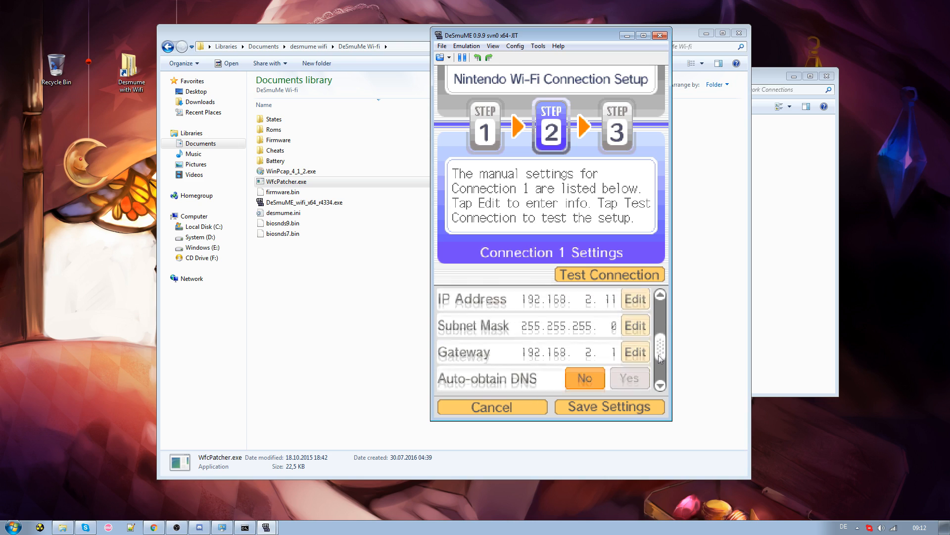
scroll("down", 3)
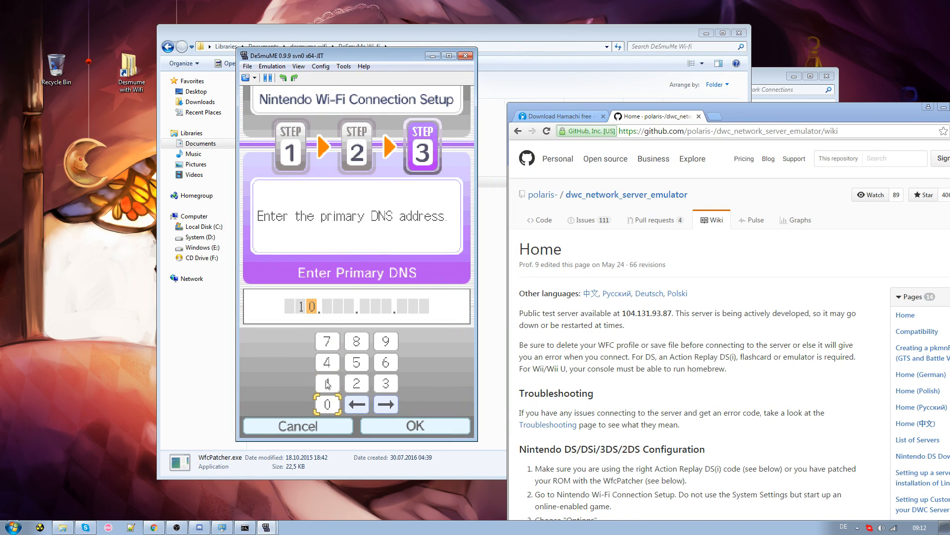
Enter 104.131.93.87 as primary and secondary DNS, confirm, and test Connection 1 until it shows Ready.
left_click(328, 383)
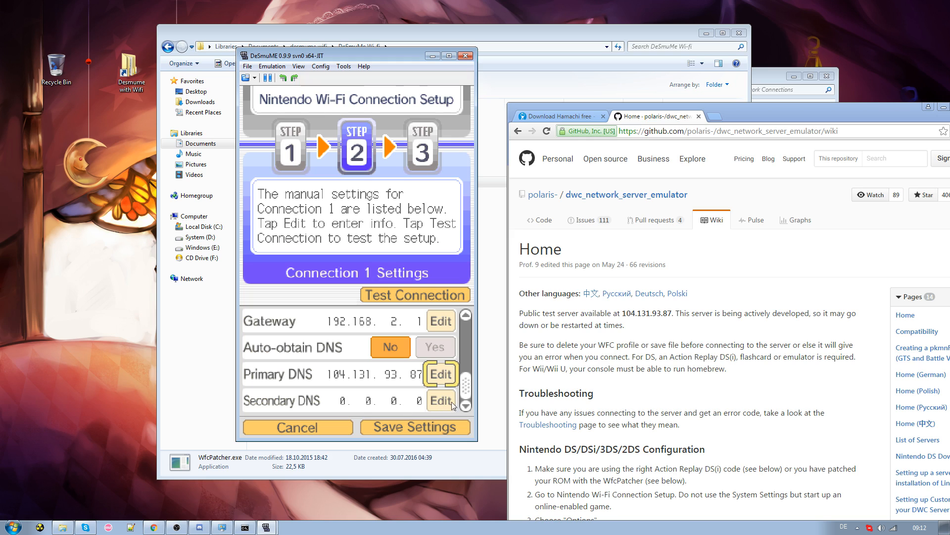
left_click(440, 400)
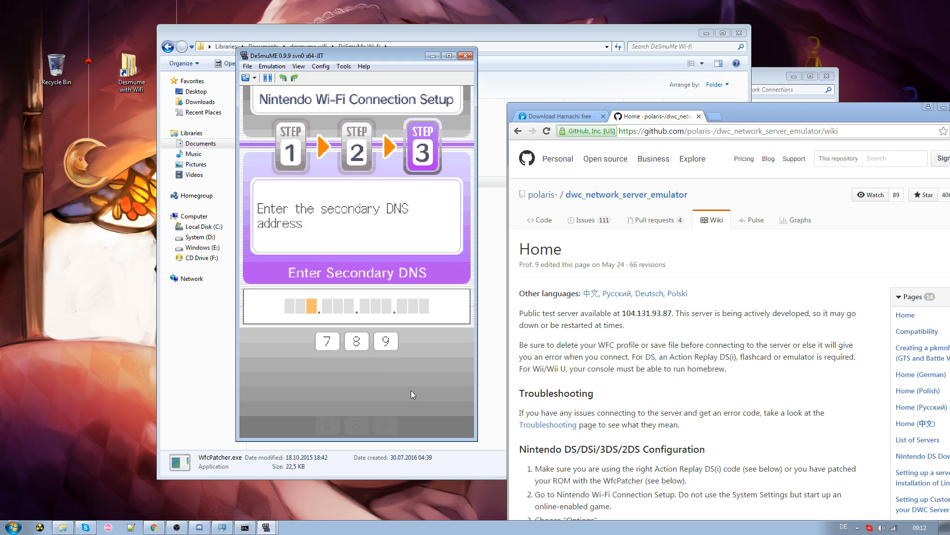
left_click(327, 382)
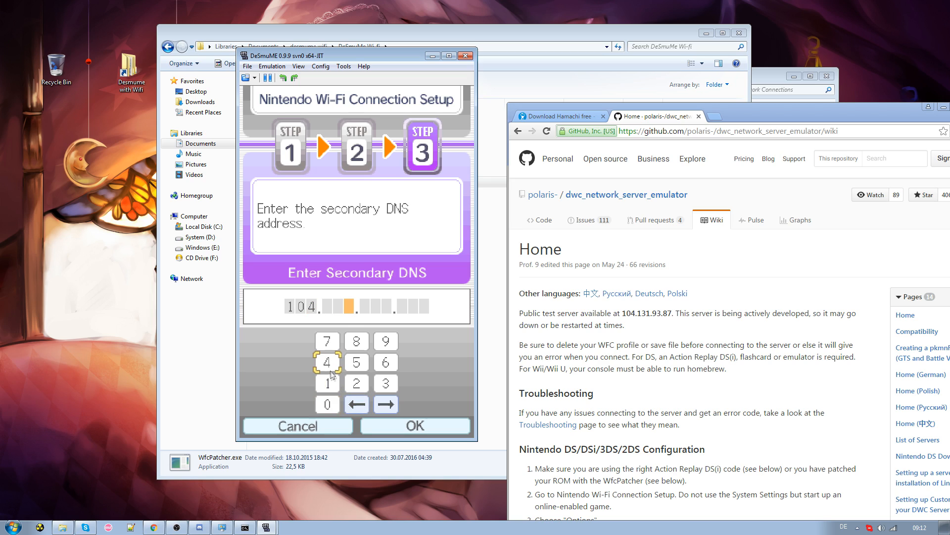
left_click(327, 383)
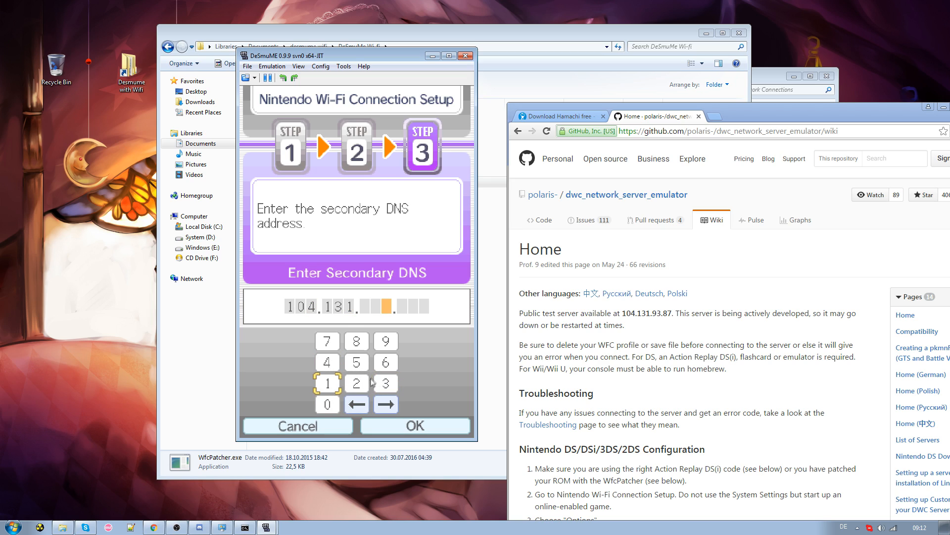
left_click(356, 340)
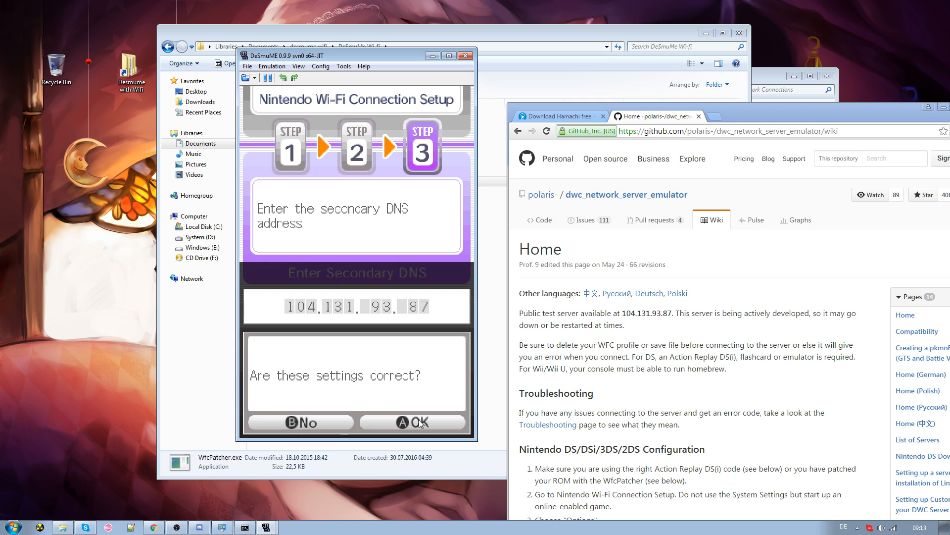
left_click(413, 421)
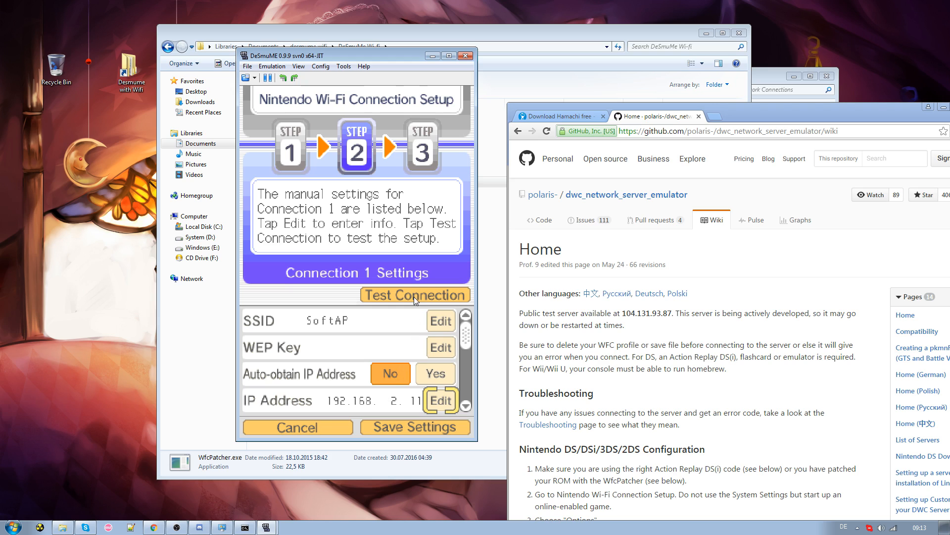
left_click(415, 295)
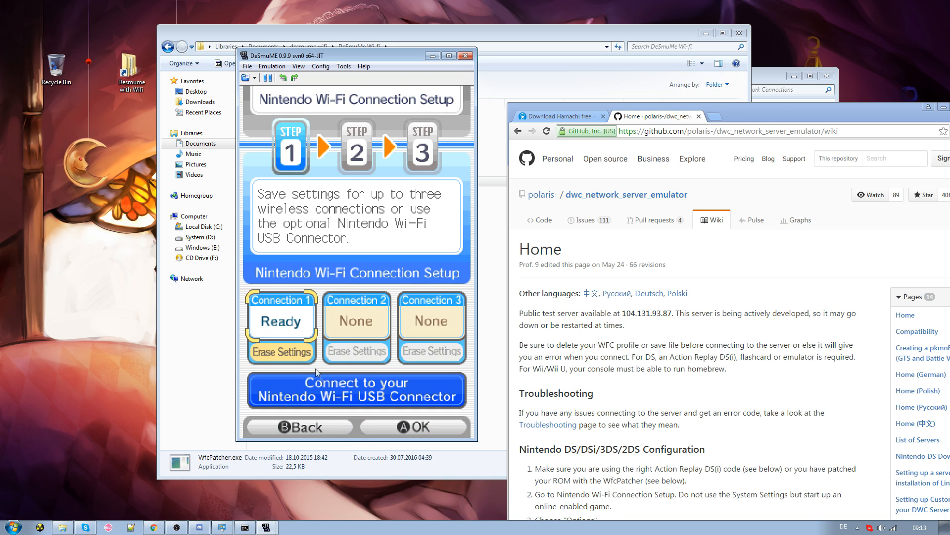
Leave Nintendo Wi-Fi Connection Setup and return to Pokémon SoulSilver's in-game menu.
left_click(280, 321)
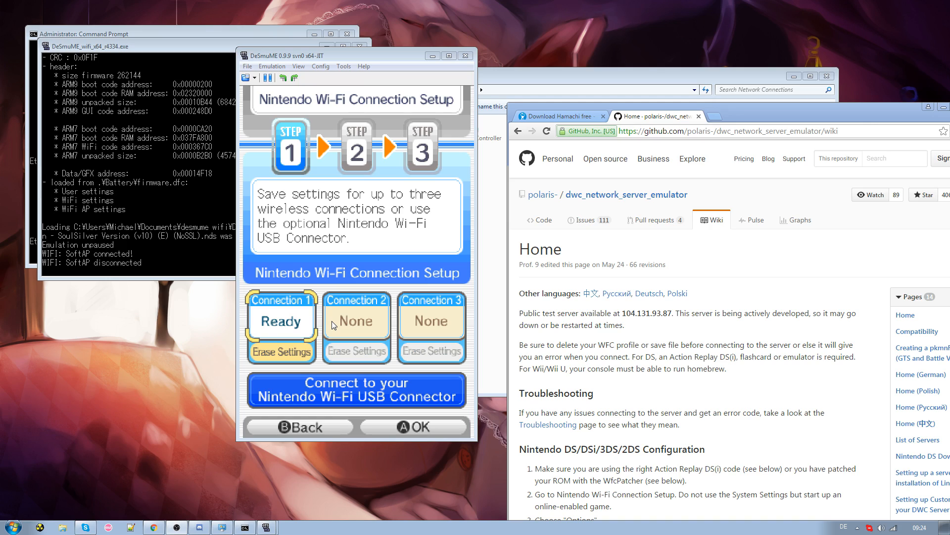
mouse_move(323, 345)
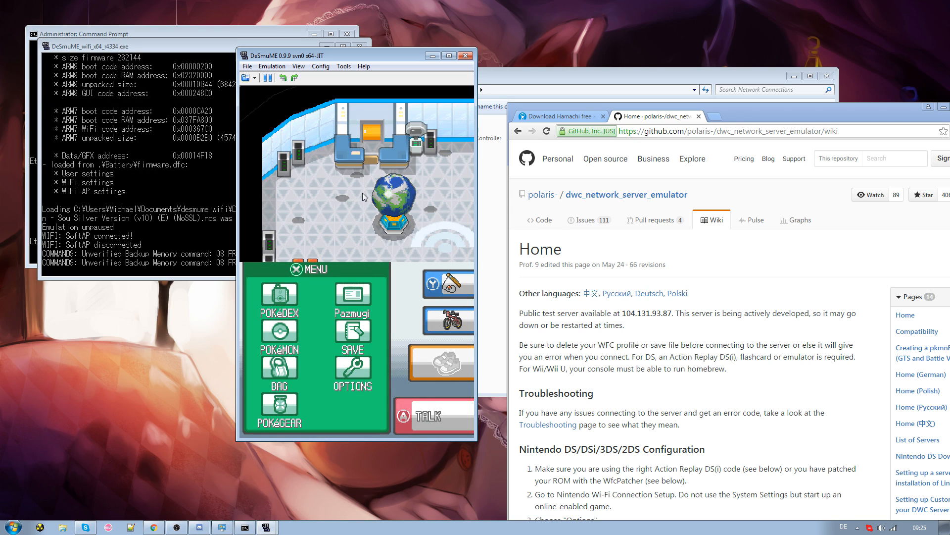
Reload Pokémon SoulSilver from Recent ROM and answer Yes to connect to Nintendo Wi-Fi Connection.
left_click(247, 66)
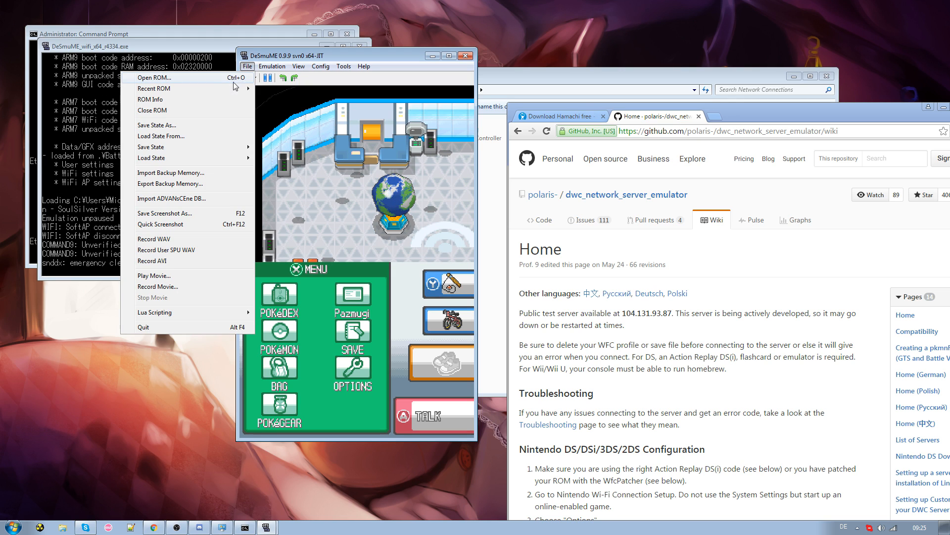
left_click(152, 110)
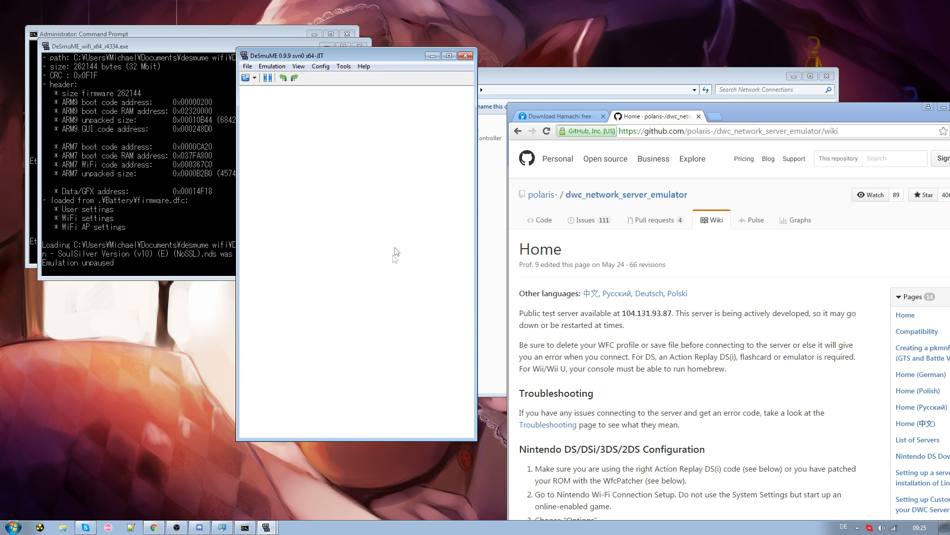
mouse_move(365, 245)
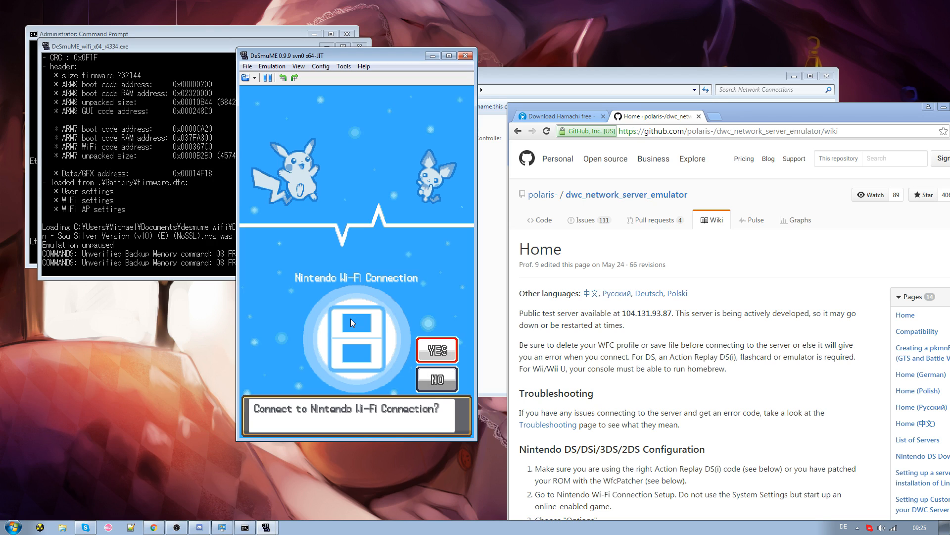
left_click(436, 350)
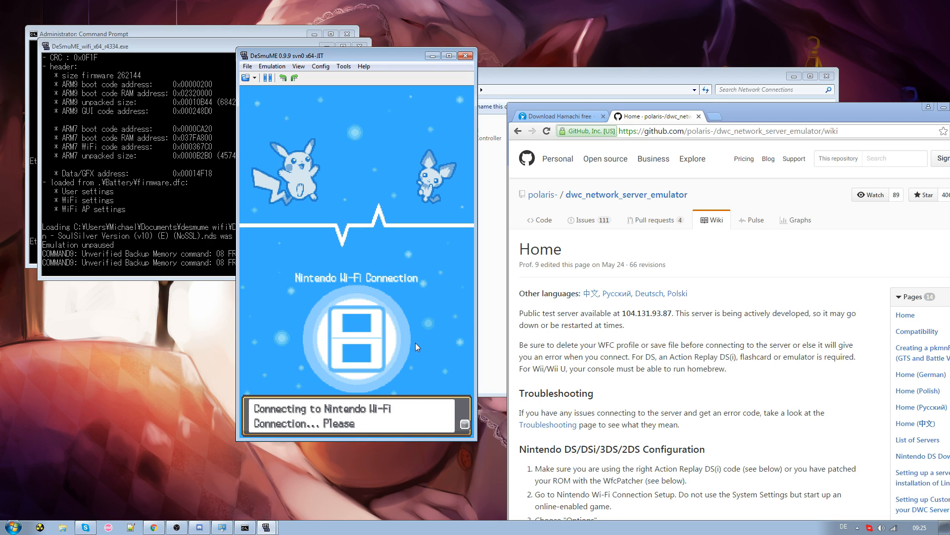